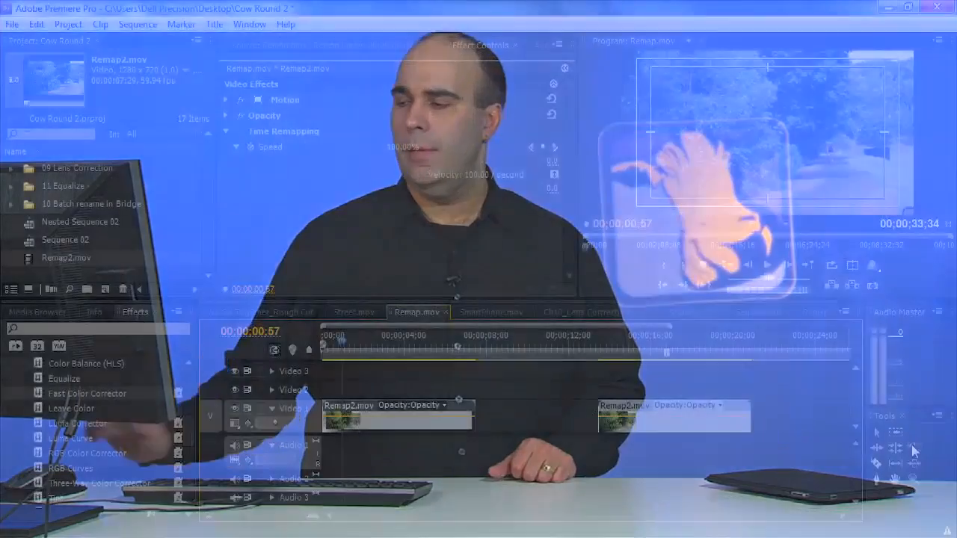
Rate-stretch the first Remap2.mov clip's end edge rightward until it plays at about 67.92% speed.
{"action": "left_click", "coordinate": [359, 351]}
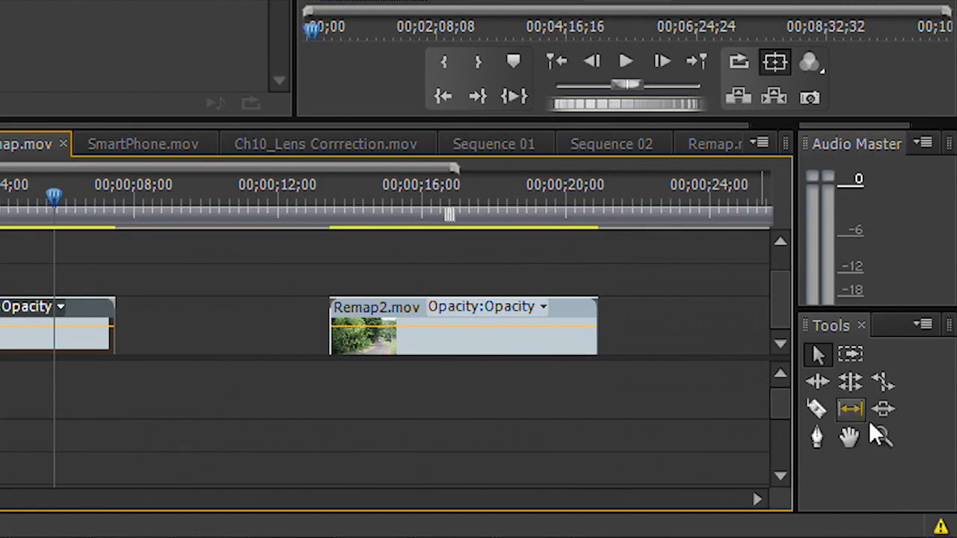
{"action": "mouse_move", "coordinate": [884, 383]}
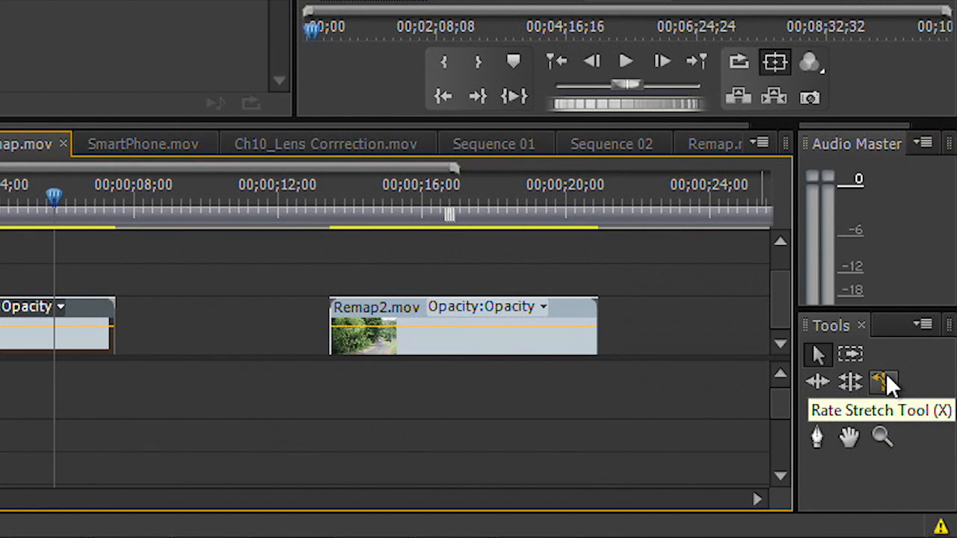
{"action": "left_click", "coordinate": [883, 383]}
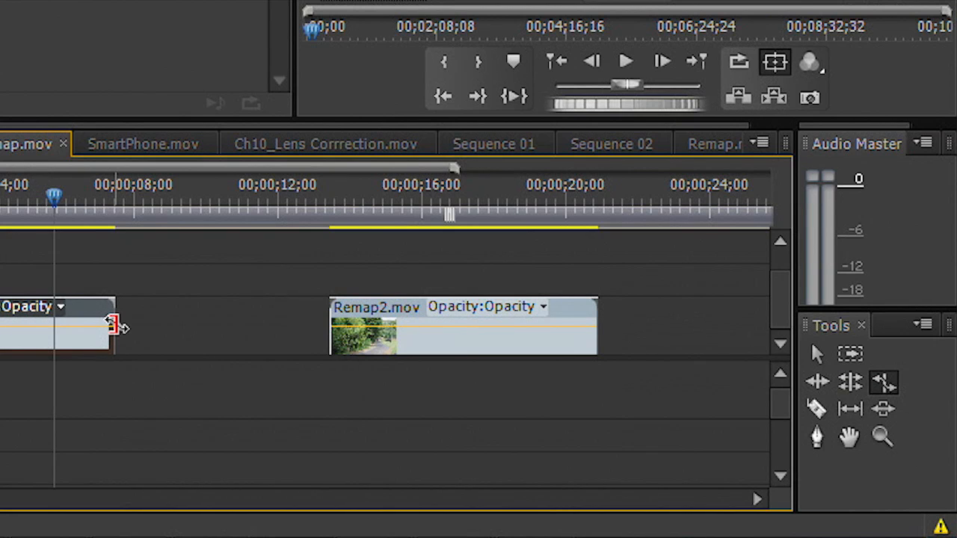
{"action": "left_click_drag", "start_coordinate": [117, 329], "coordinate": [149, 329]}
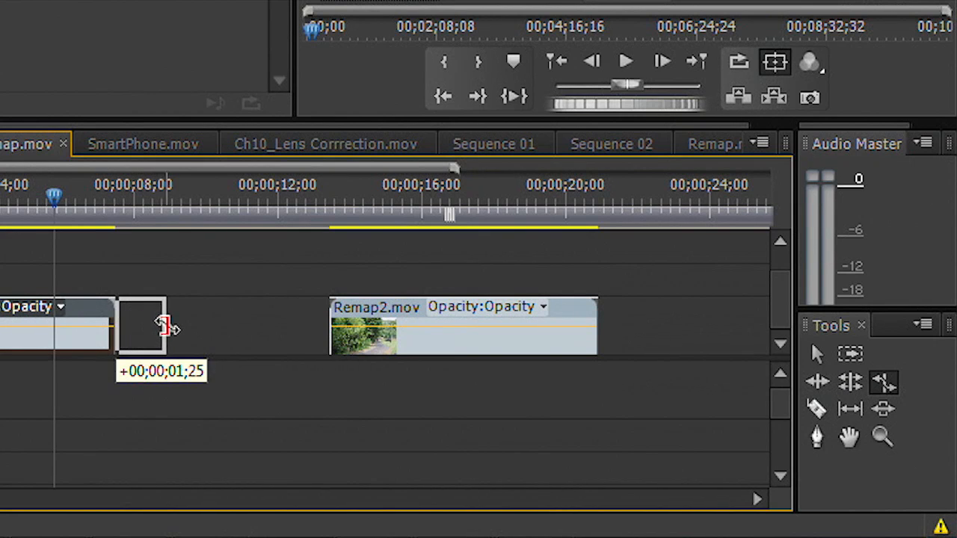
{"action": "left_click_drag", "start_coordinate": [168, 329], "coordinate": [209, 329]}
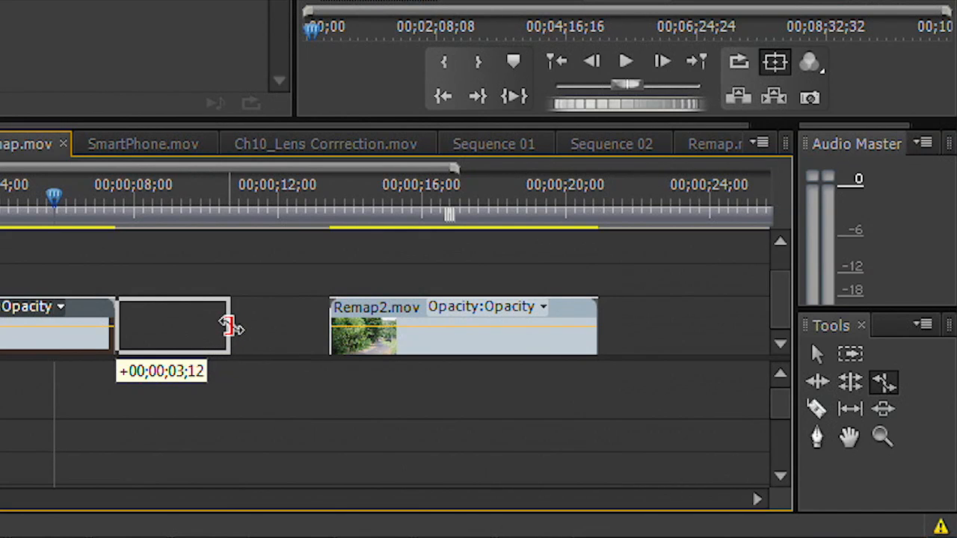
{"action": "left_click_drag", "start_coordinate": [230, 326], "coordinate": [240, 327]}
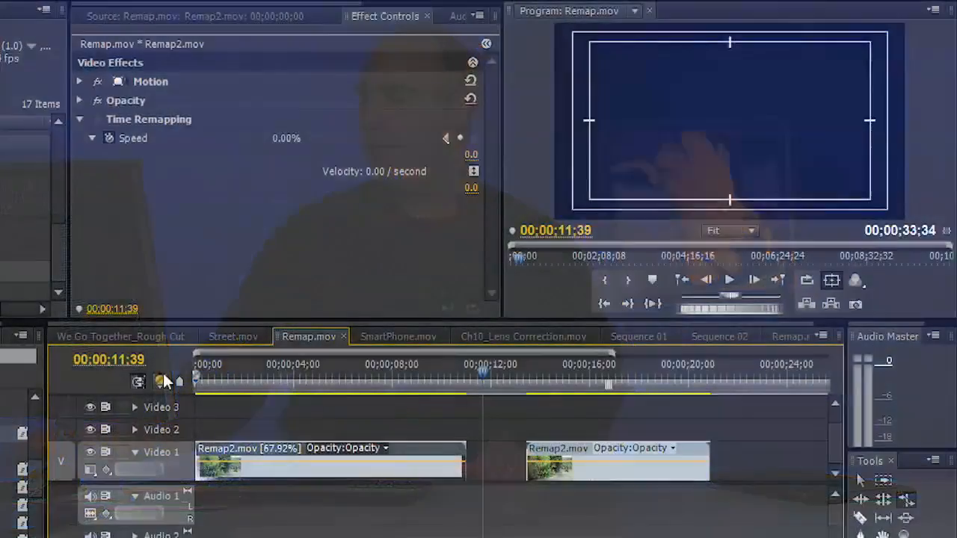
Switch the second Remap2.mov clip's rubber band to Time Remapping > Speed and reveal its value in Effect Controls.
{"action": "left_click", "coordinate": [597, 365]}
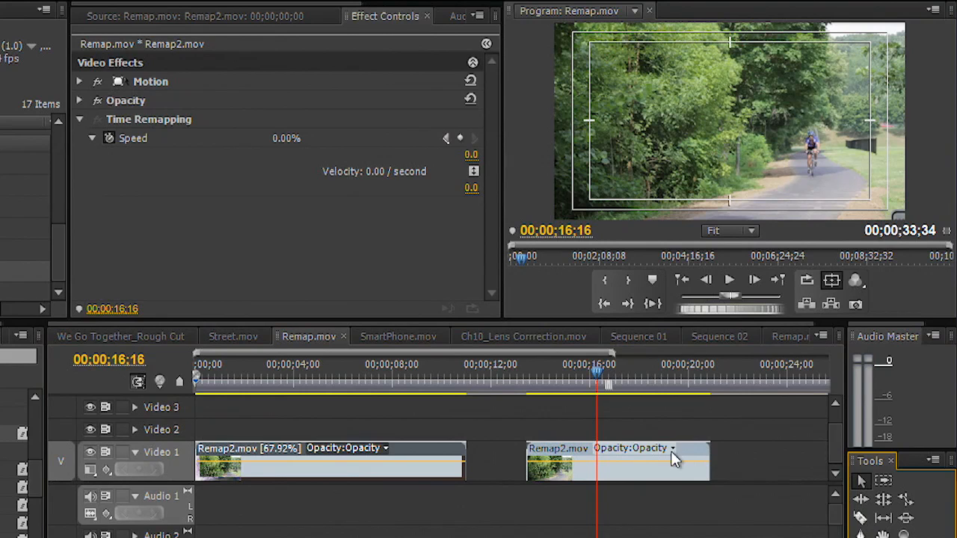
{"action": "left_click", "coordinate": [673, 449]}
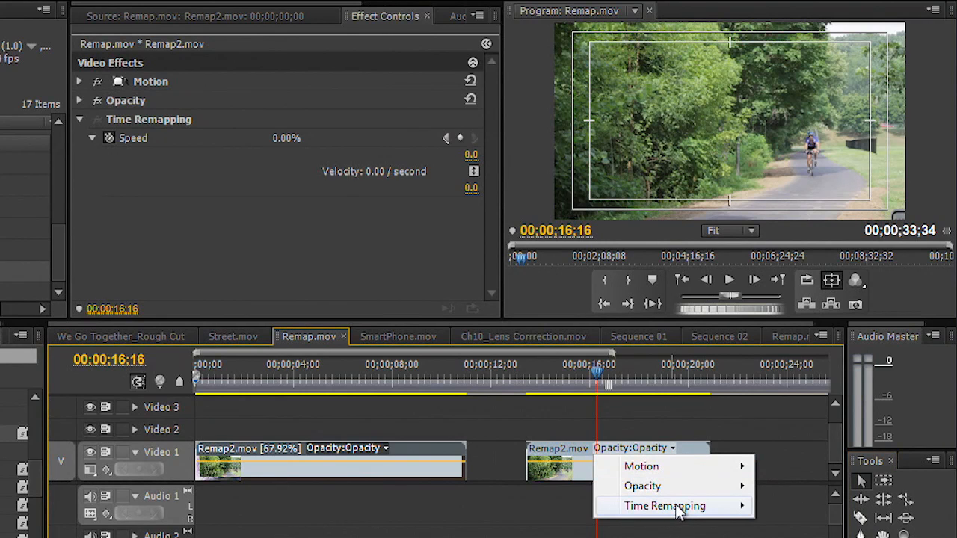
{"action": "left_click", "coordinate": [664, 506]}
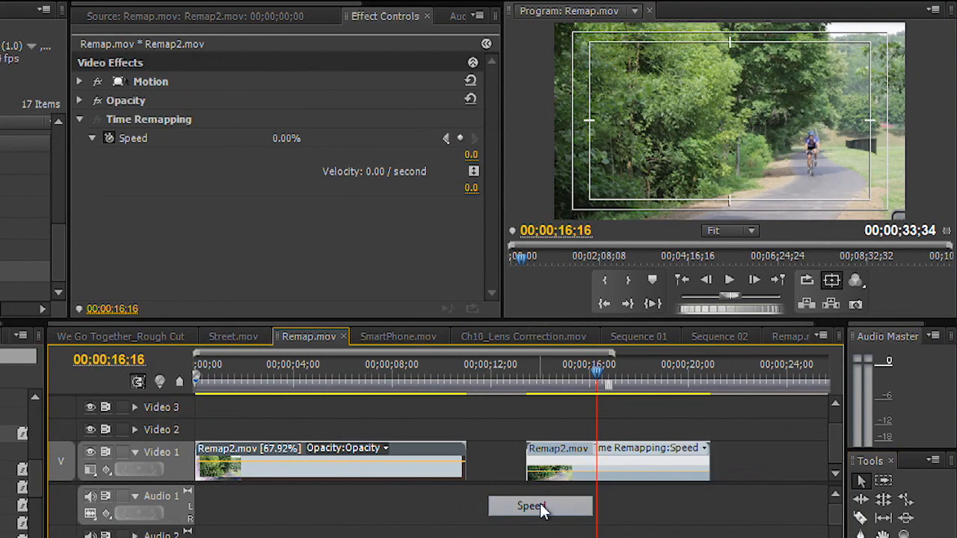
{"action": "mouse_move", "coordinate": [598, 381]}
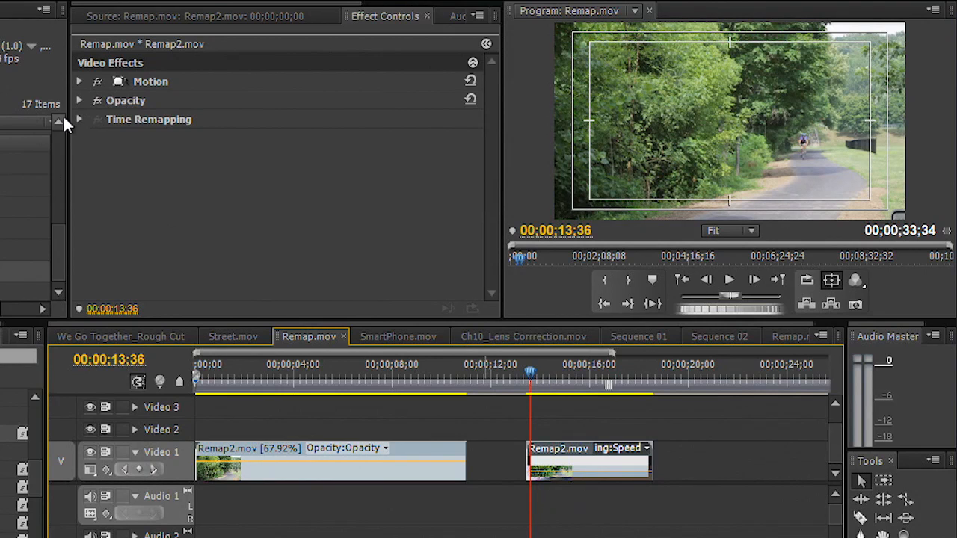
{"action": "left_click", "coordinate": [79, 120]}
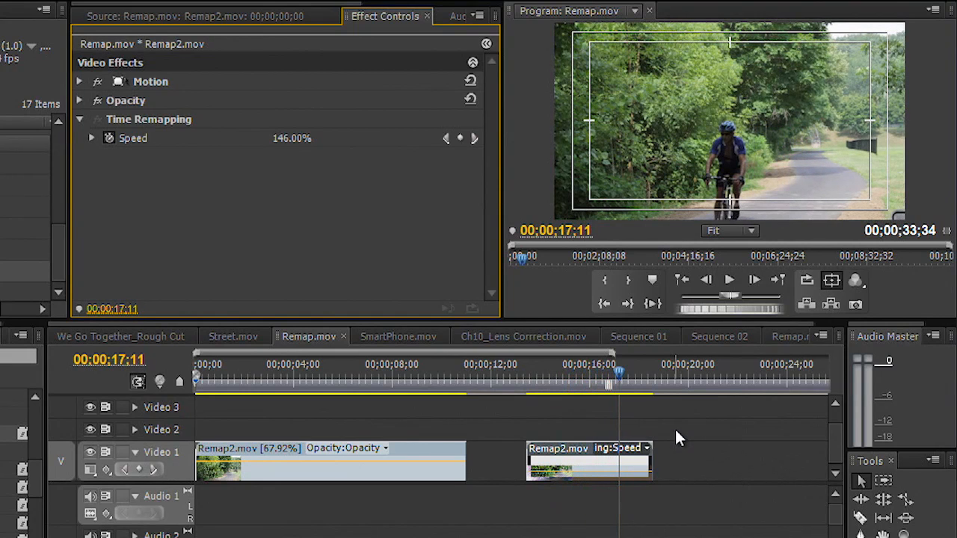
Scrub and play the second clip to preview its 146% time-remapped playback.
{"action": "left_click", "coordinate": [567, 377]}
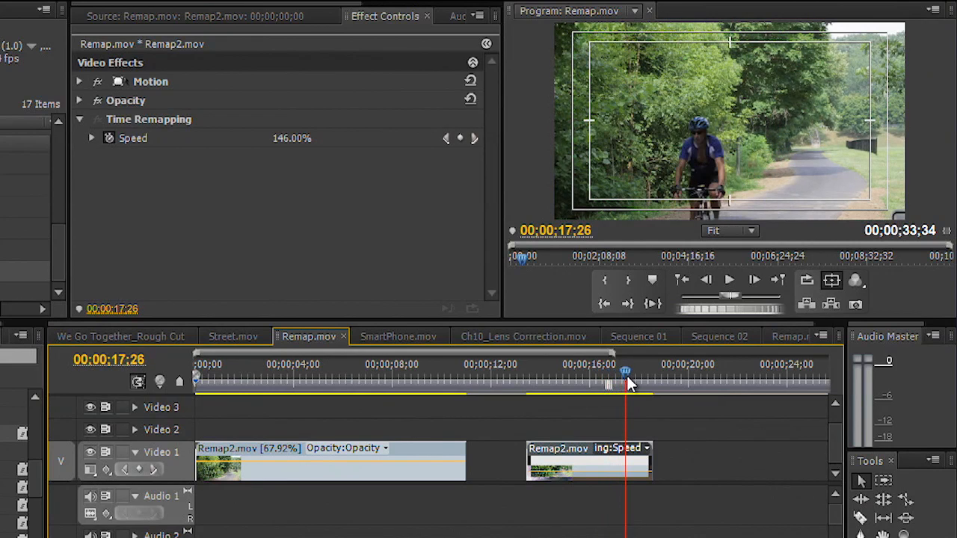
{"action": "left_click_drag", "start_coordinate": [625, 371], "coordinate": [635, 371]}
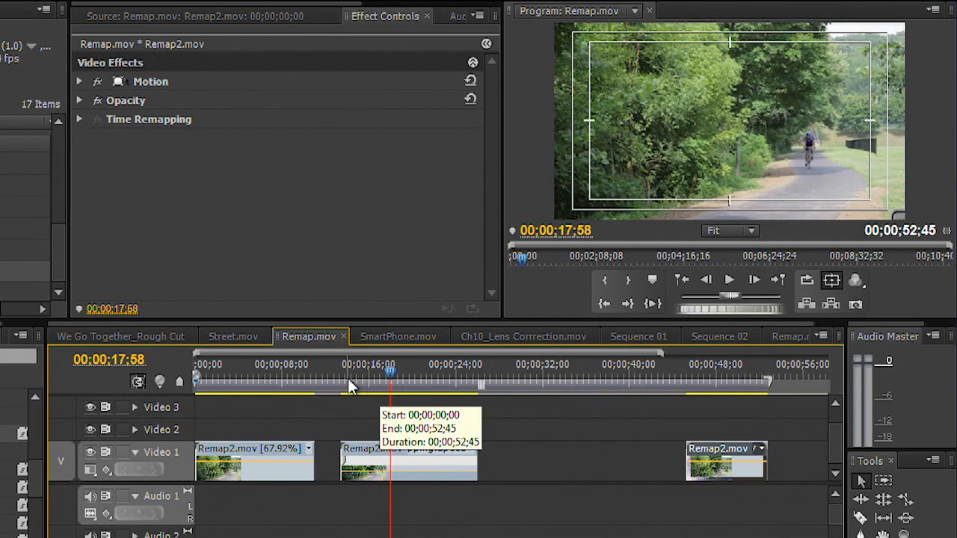
{"action": "left_click", "coordinate": [730, 279]}
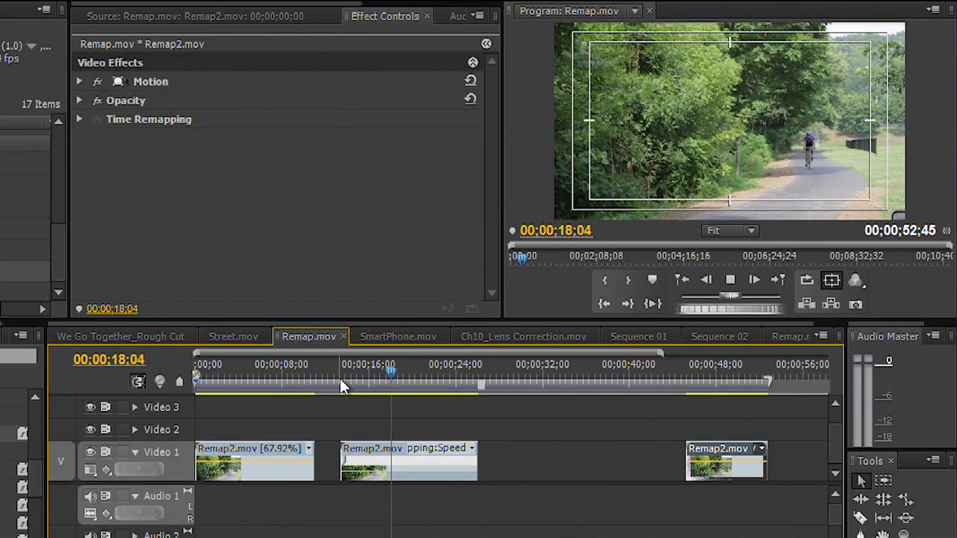
{"action": "left_click", "coordinate": [754, 280]}
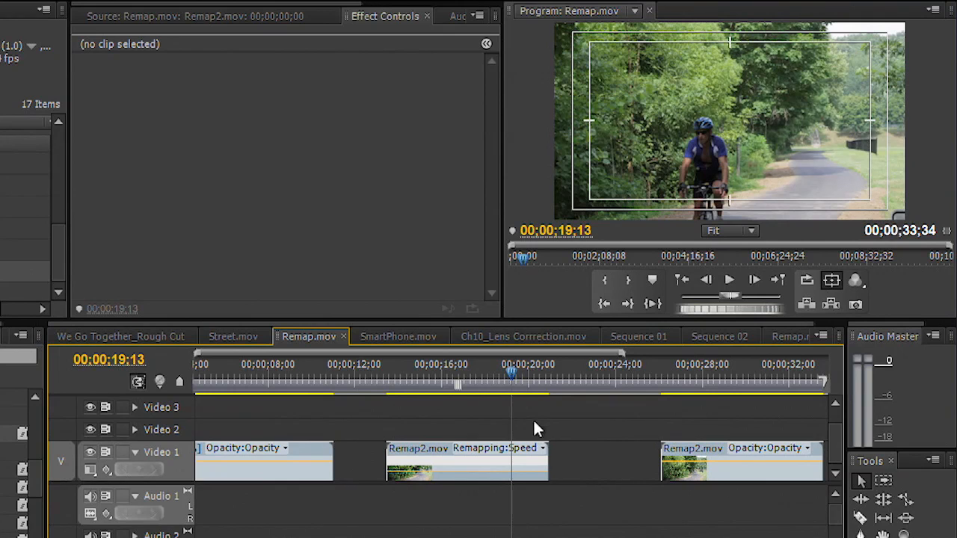
{"action": "mouse_move", "coordinate": [911, 471]}
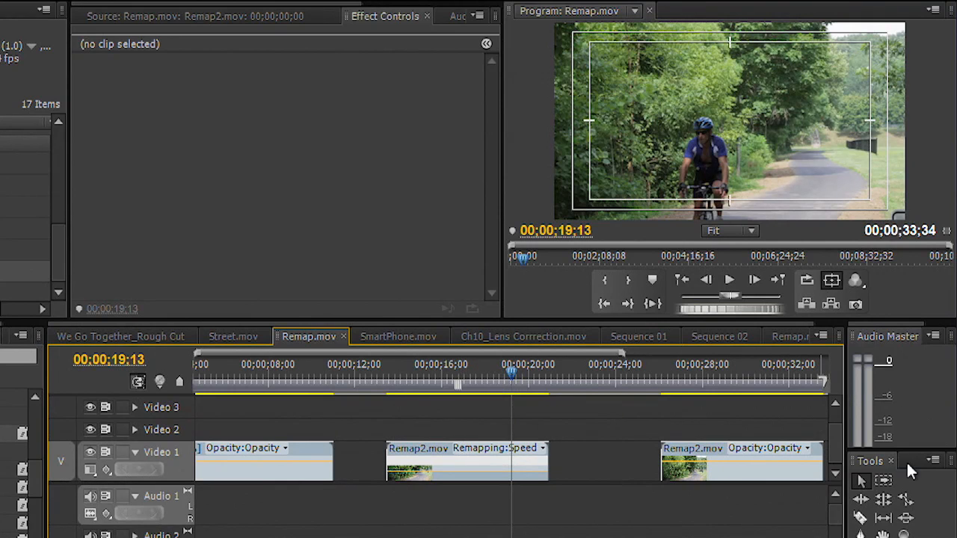
Add Time Remapping speed keyframes at 15;04 and near 19;19, splitting the second clip into segments.
{"action": "left_click", "coordinate": [467, 467]}
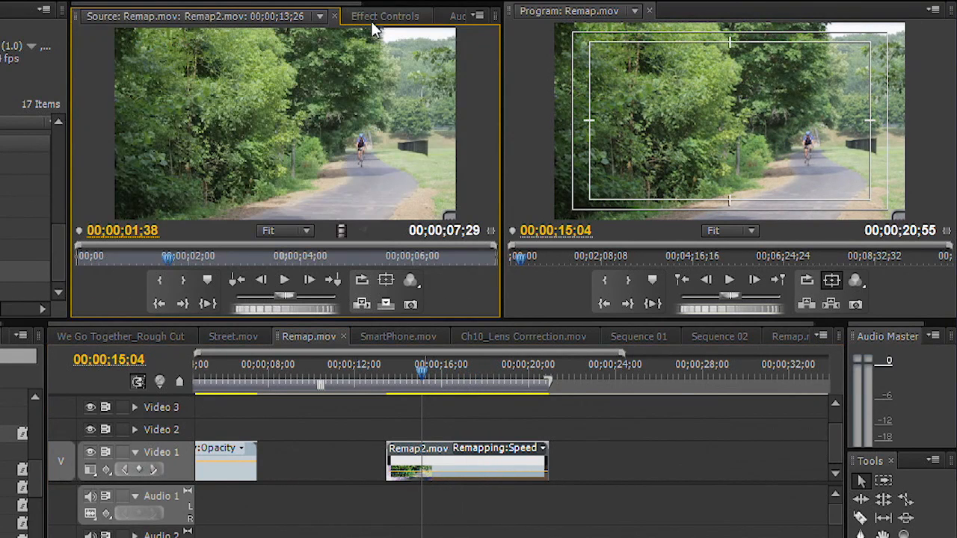
{"action": "left_click", "coordinate": [386, 15]}
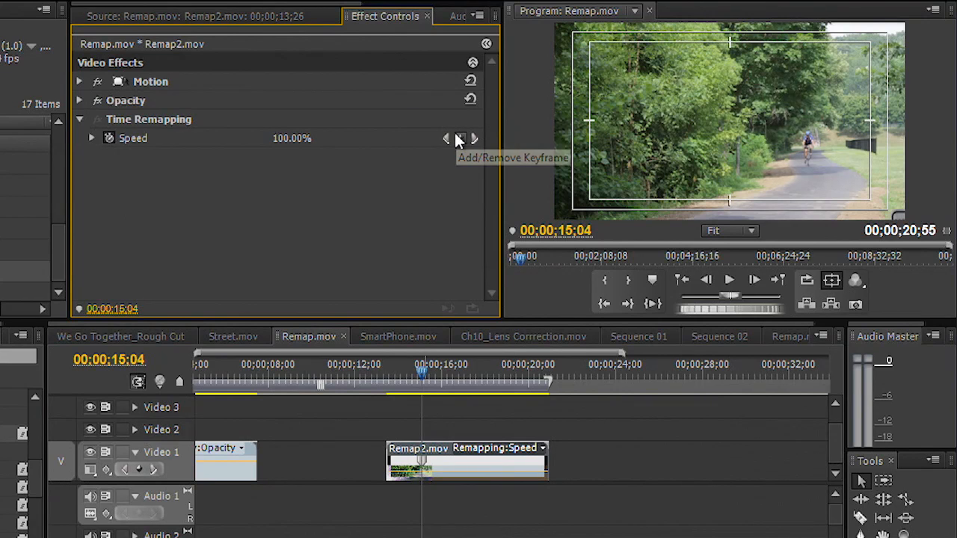
{"action": "left_click", "coordinate": [92, 138]}
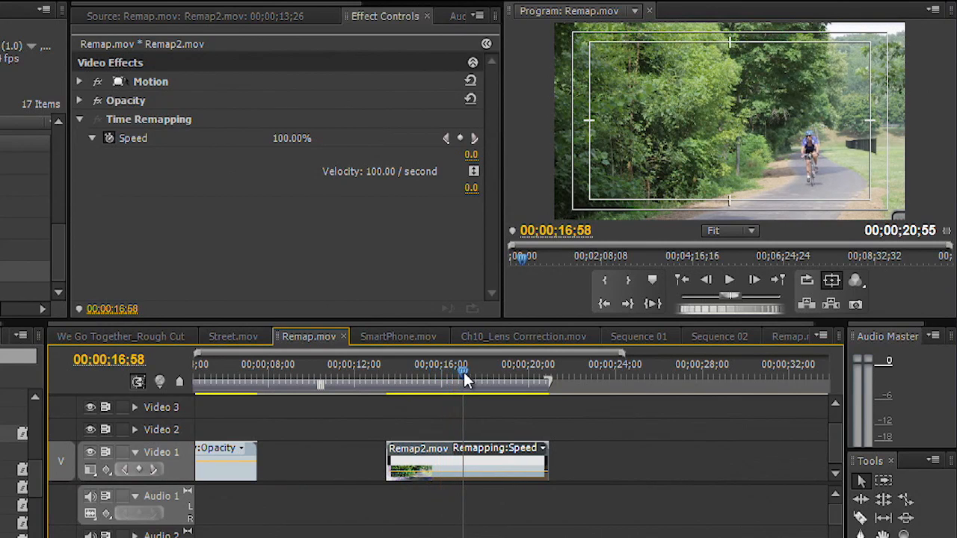
{"action": "left_click", "coordinate": [458, 138]}
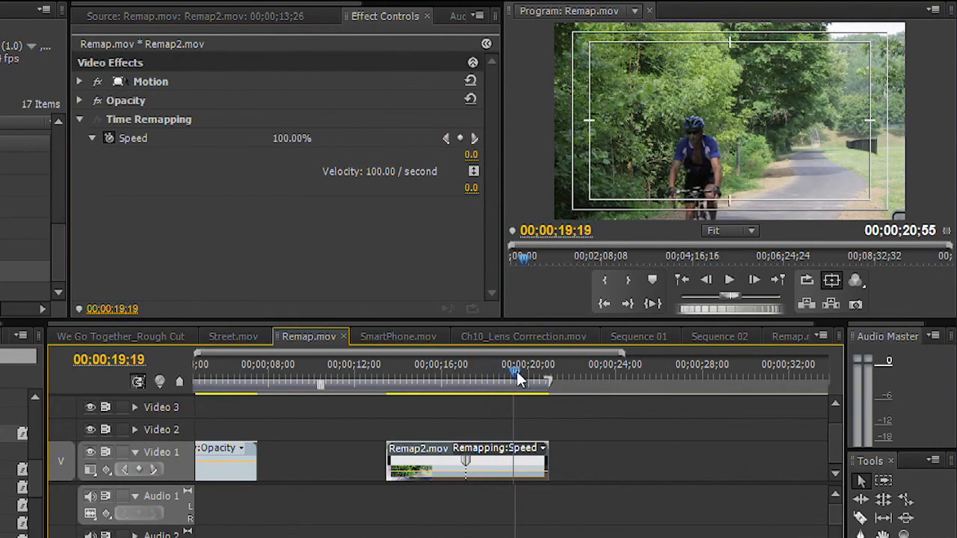
{"action": "left_click", "coordinate": [461, 138]}
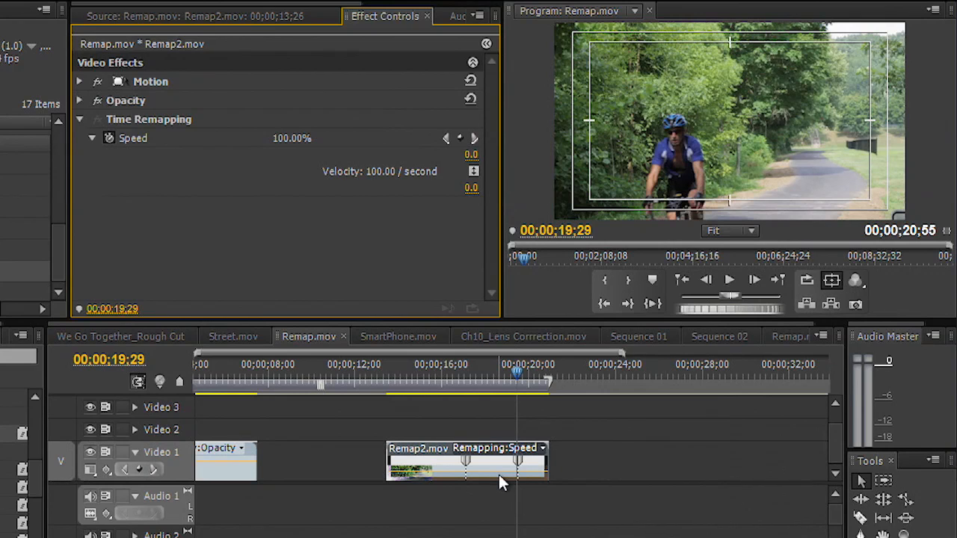
{"action": "mouse_move", "coordinate": [497, 479]}
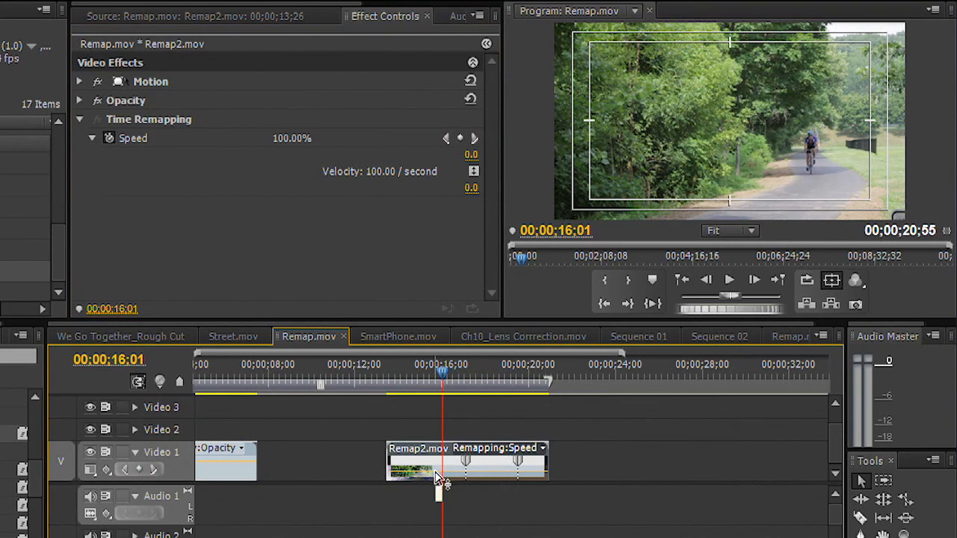
{"action": "left_click_drag", "start_coordinate": [441, 467], "coordinate": [456, 476]}
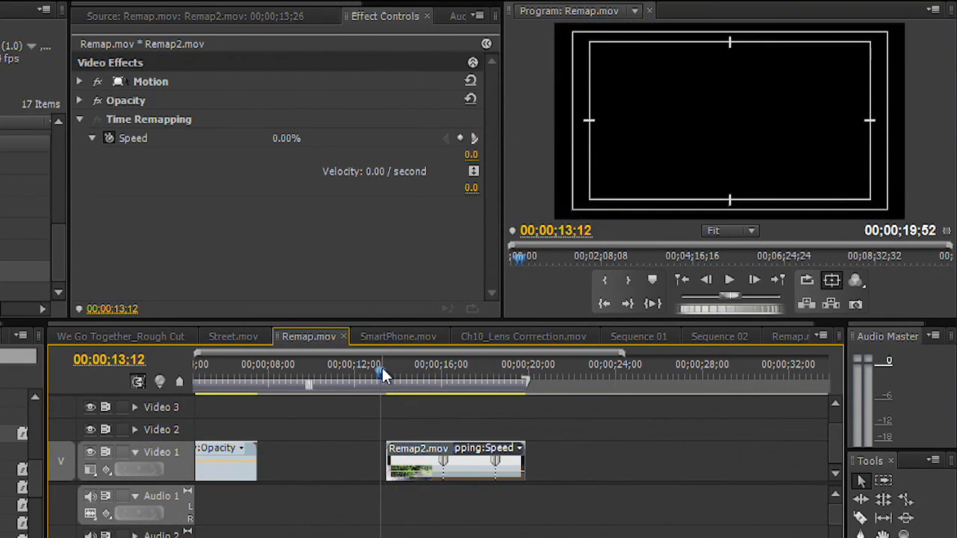
{"action": "left_click", "coordinate": [730, 279]}
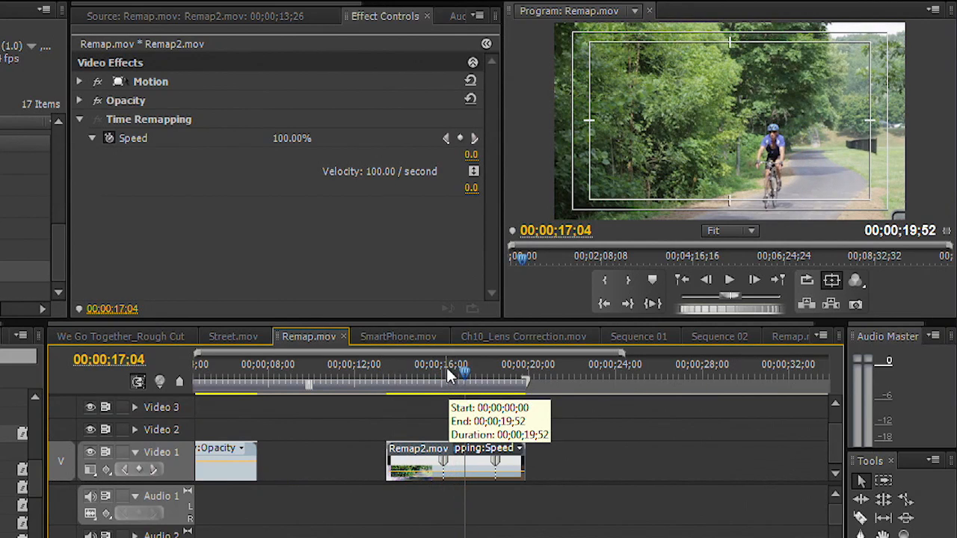
{"action": "left_click_drag", "start_coordinate": [463, 374], "coordinate": [443, 374]}
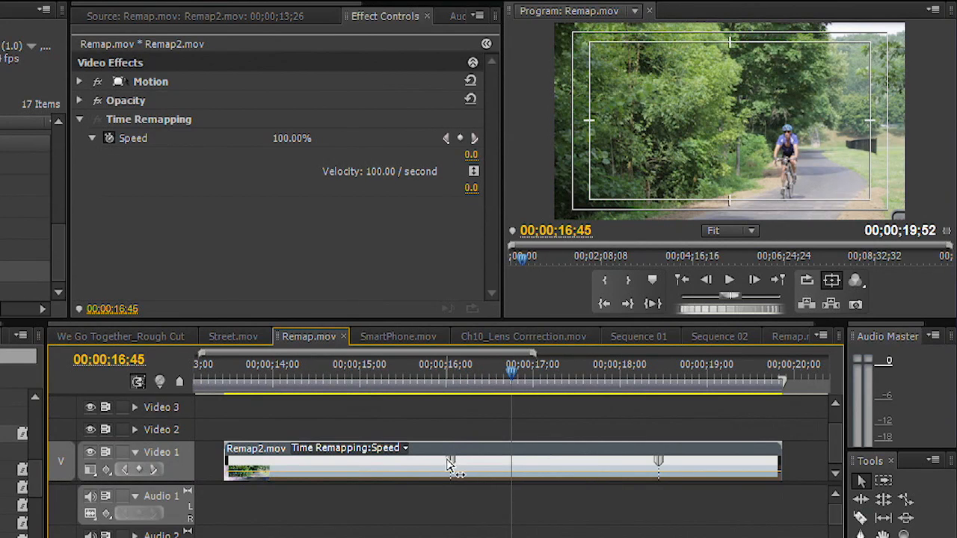
{"action": "left_click_drag", "start_coordinate": [450, 460], "coordinate": [344, 461]}
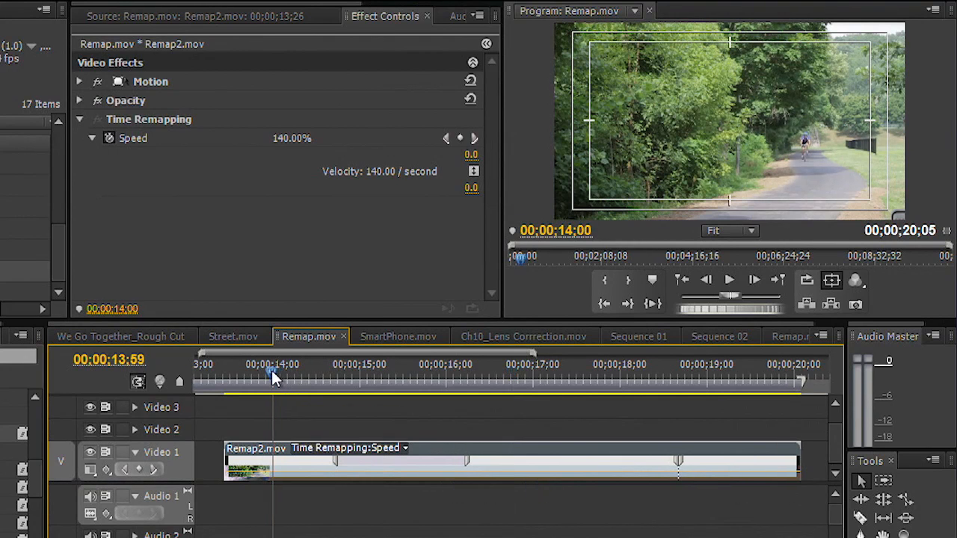
{"action": "left_click_drag", "start_coordinate": [272, 377], "coordinate": [326, 377]}
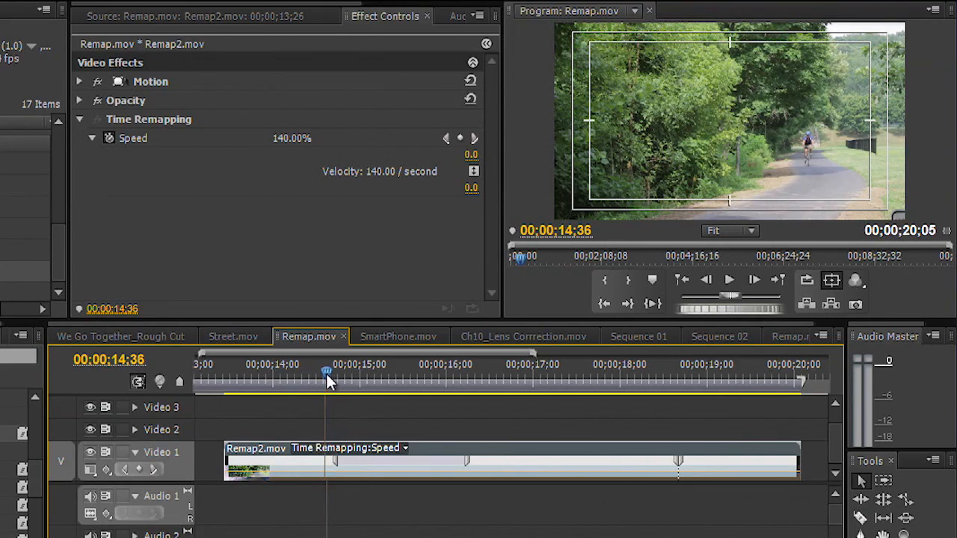
{"action": "left_click_drag", "start_coordinate": [326, 380], "coordinate": [368, 380]}
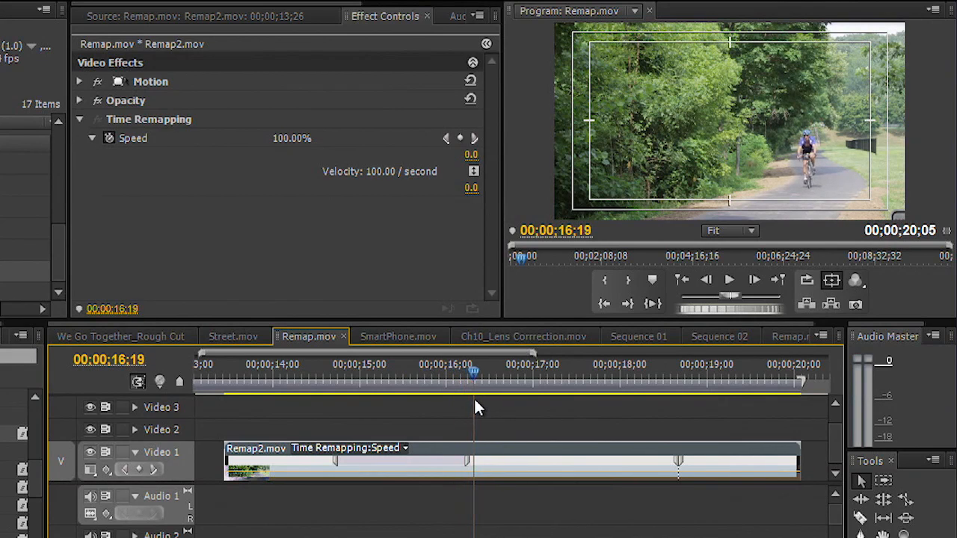
{"action": "left_click", "coordinate": [651, 381]}
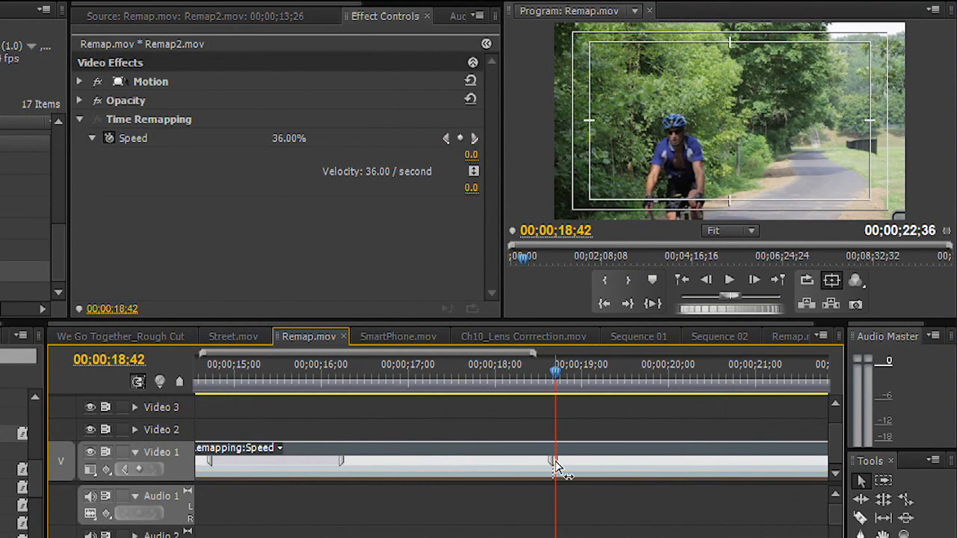
Drag the speed keyframe into a gradual ramp through about 84%, then play and scrub the result.
{"action": "left_click_drag", "start_coordinate": [553, 461], "coordinate": [643, 460]}
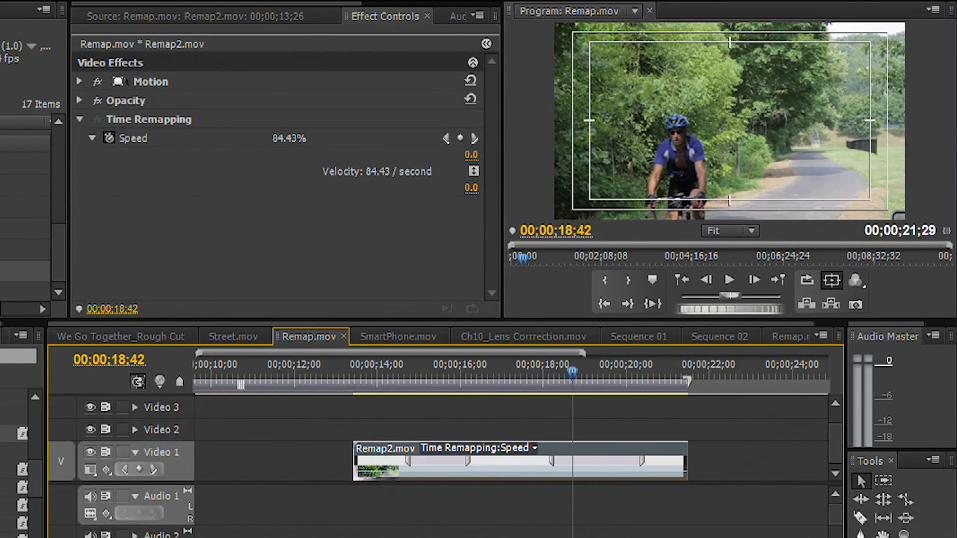
{"action": "left_click", "coordinate": [730, 280]}
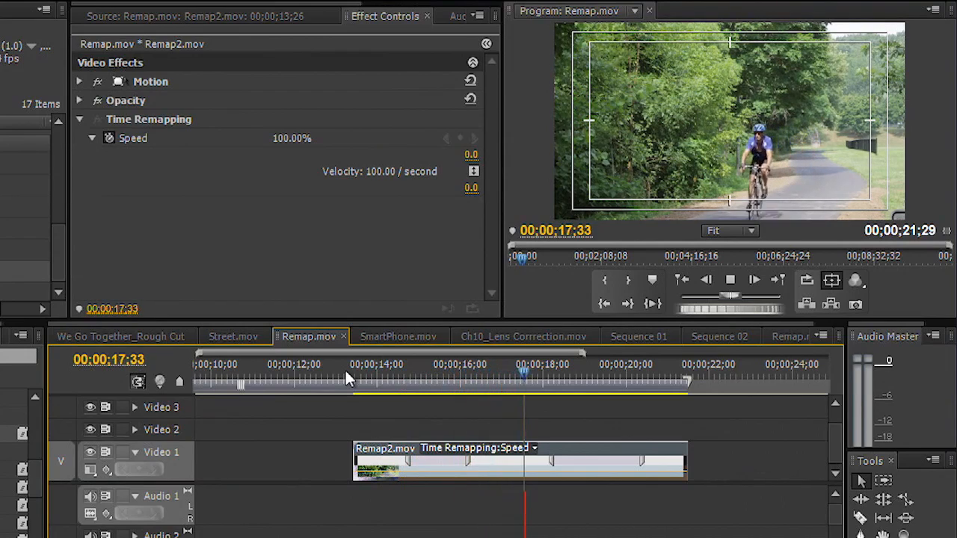
{"action": "left_click_drag", "start_coordinate": [523, 381], "coordinate": [606, 381]}
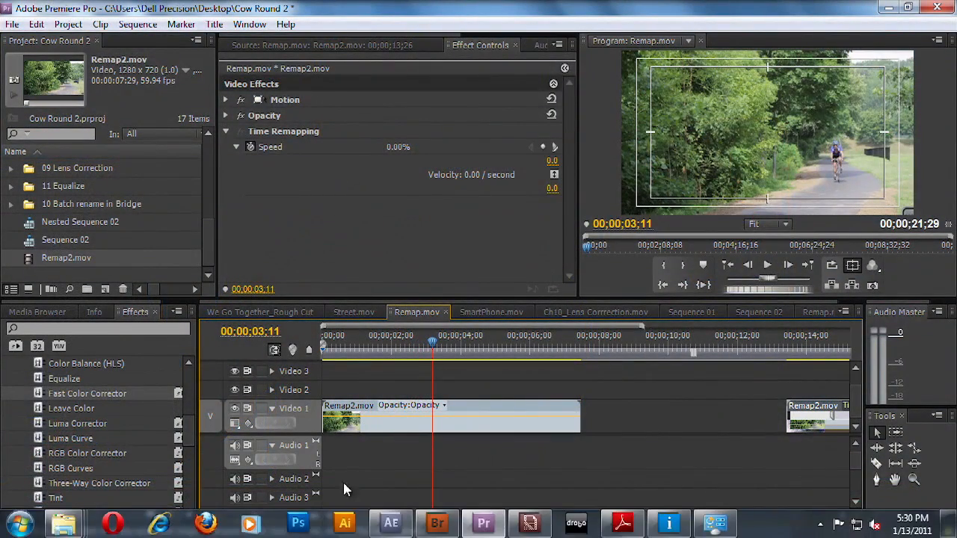
Scroll the timeline to show all three Remap2 clips and bring up the Clip menu for the last one.
{"action": "scroll", "scroll_direction": "right", "scroll_amount": 3}
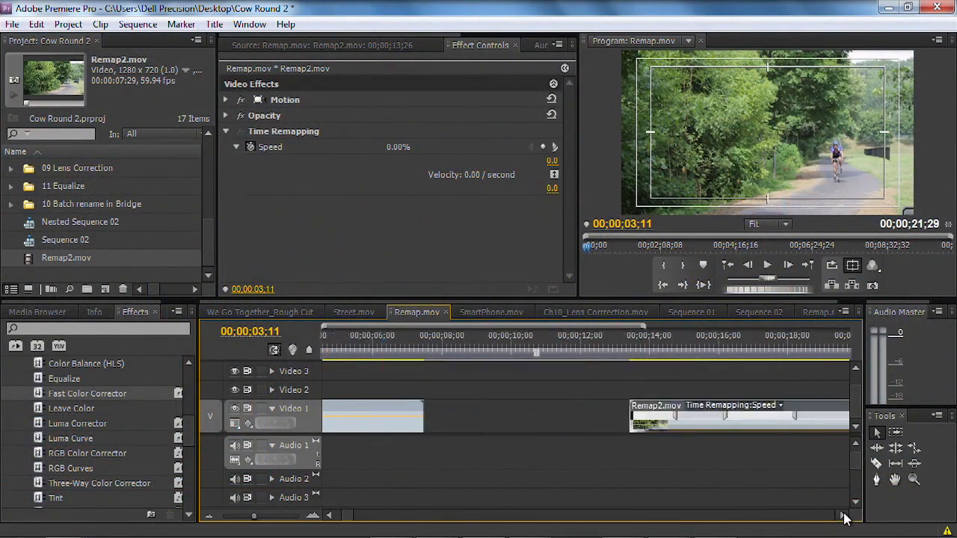
{"action": "scroll", "scroll_direction": "right", "scroll_amount": 3}
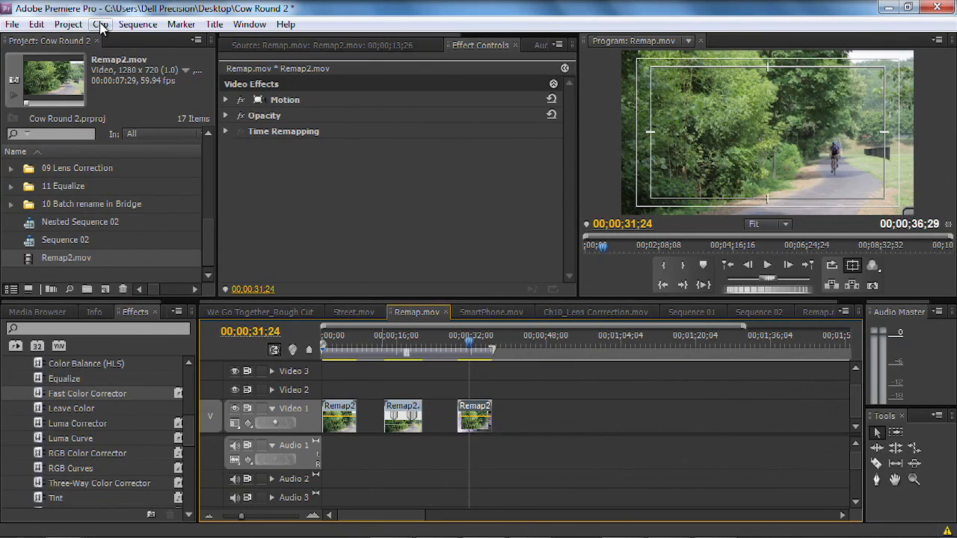
{"action": "left_click", "coordinate": [12, 24]}
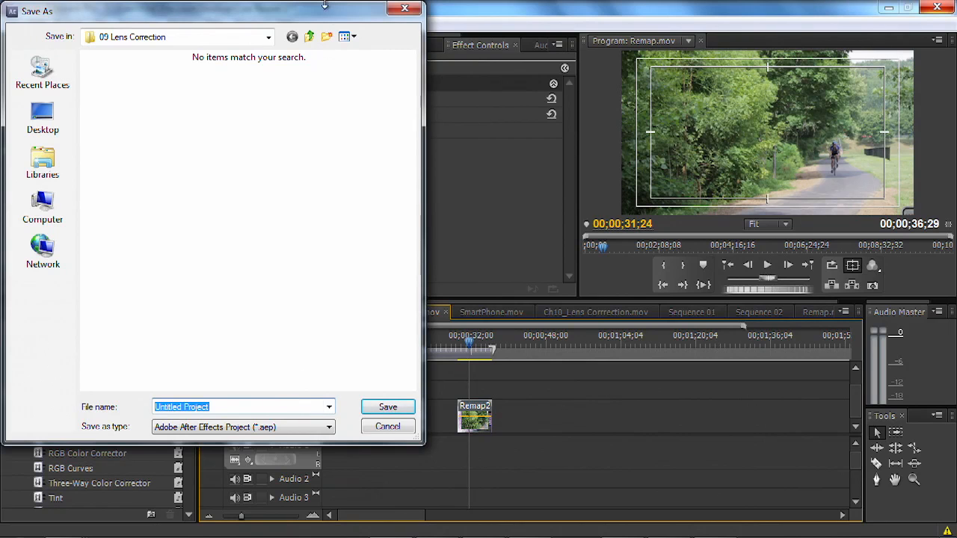
Save the linked After Effects project as Speed in the 01 Time Remap folder, replacing the third clip.
{"action": "left_click", "coordinate": [309, 36]}
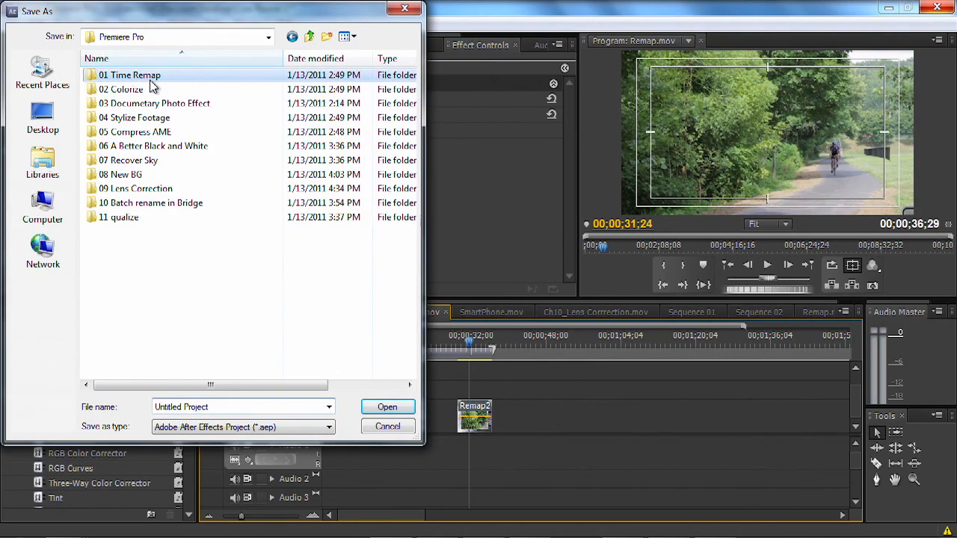
{"action": "double_click", "coordinate": [129, 75]}
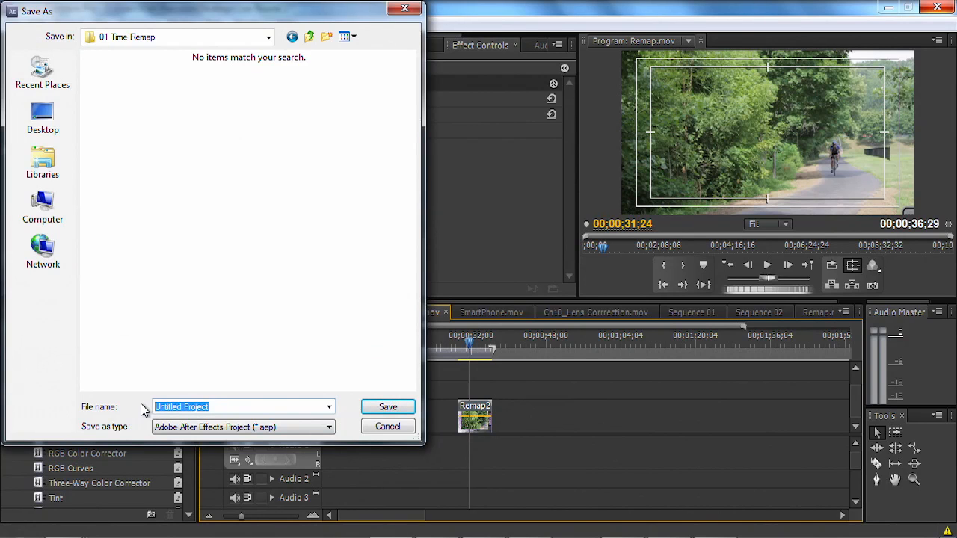
{"action": "type", "text": "Speed"}
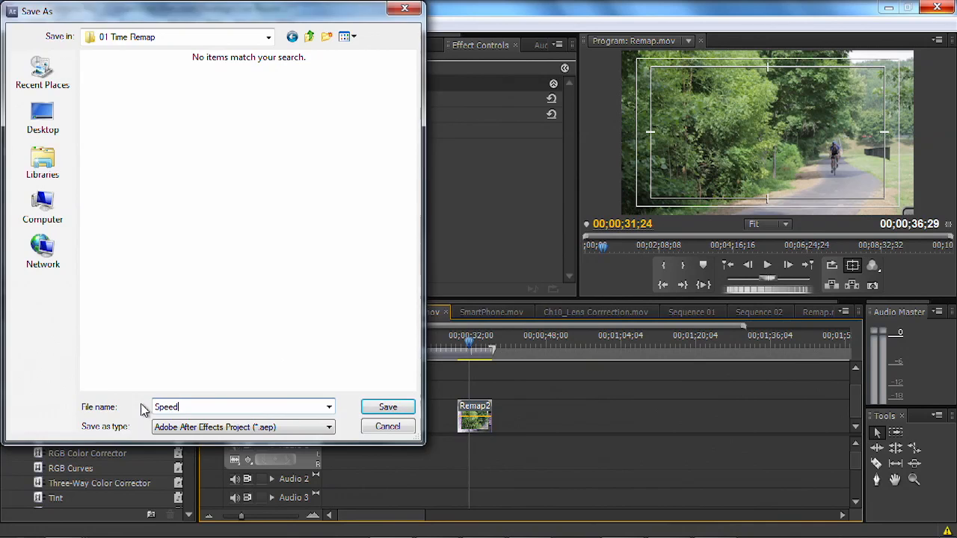
{"action": "left_click", "coordinate": [387, 407]}
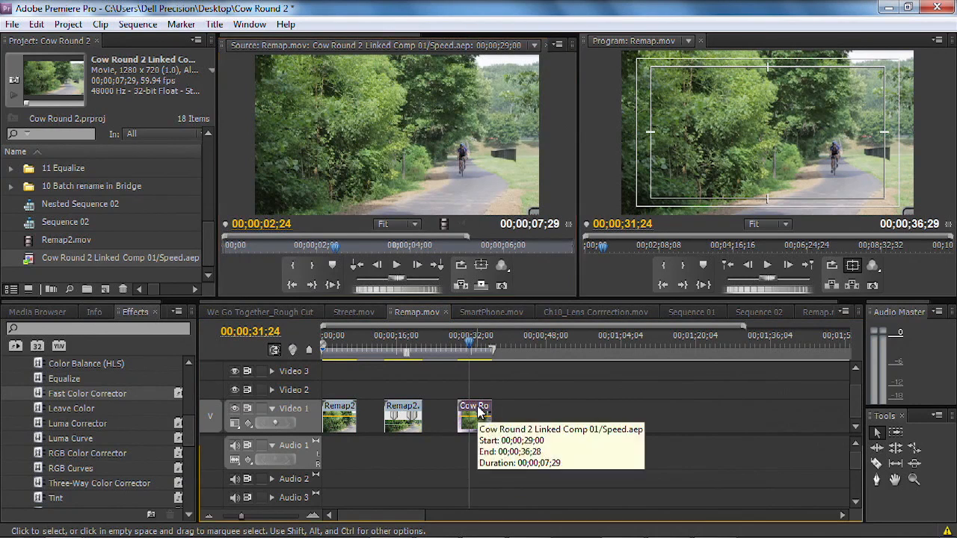
{"action": "right_click", "coordinate": [467, 416]}
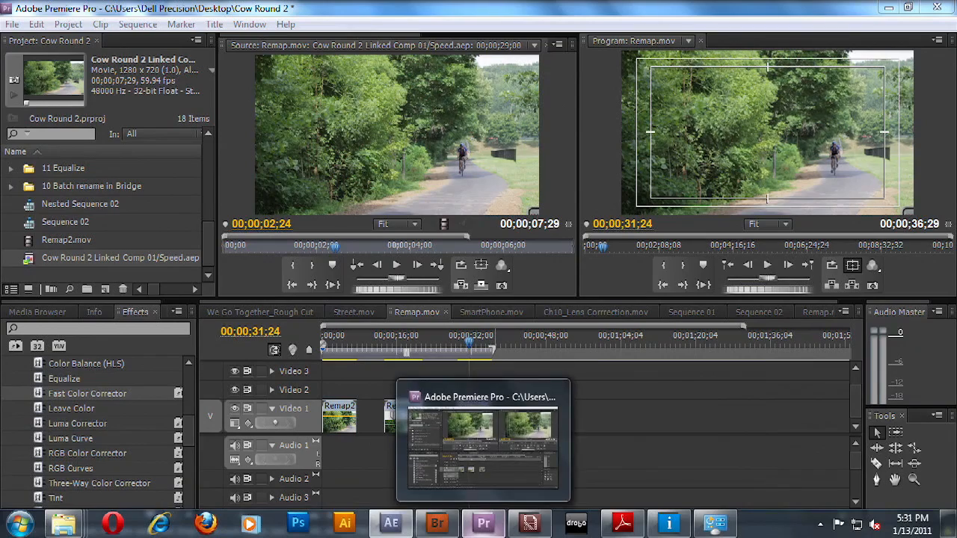
{"action": "mouse_move", "coordinate": [392, 523]}
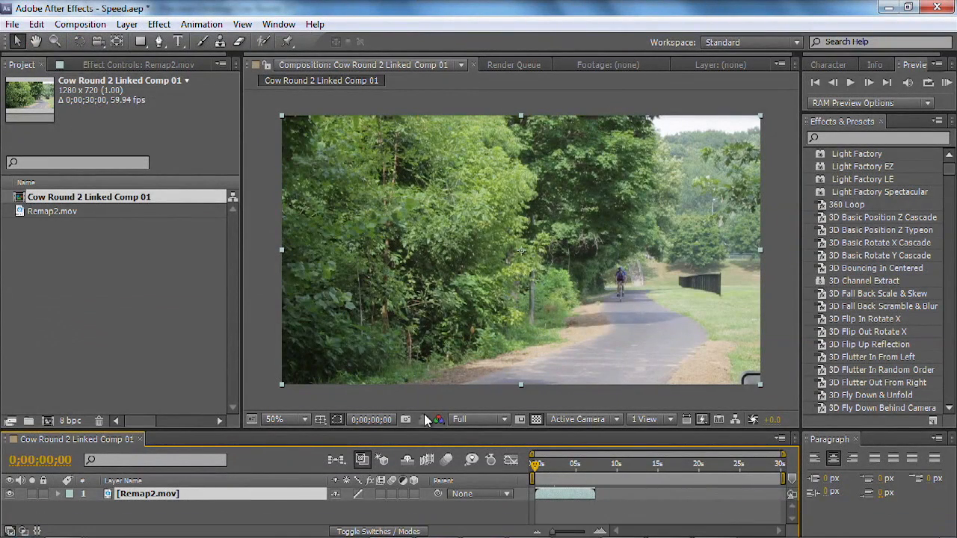
{"action": "mouse_move", "coordinate": [422, 427]}
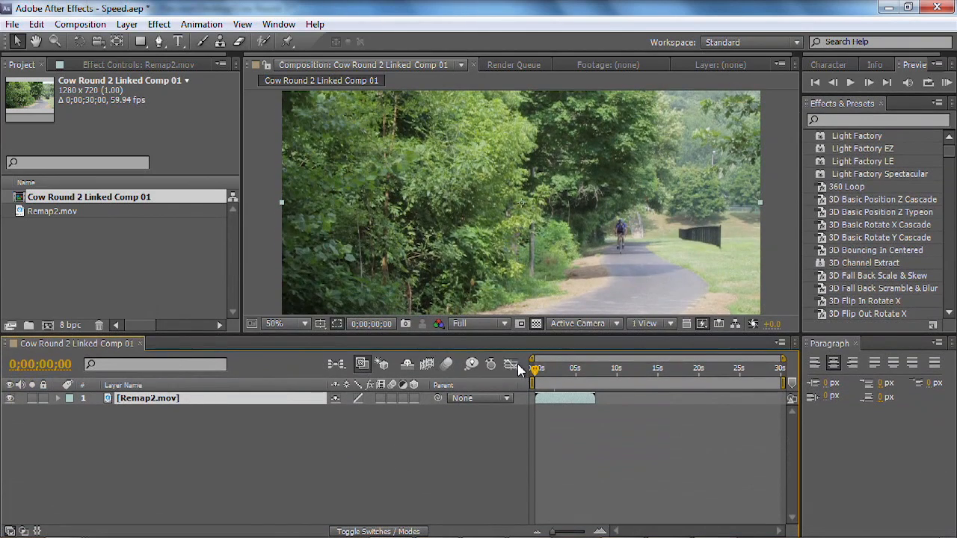
Scrub the comp to the approaching rider and enable Time Remapping on the Remap2.mov layer via the Layer menu.
{"action": "left_click", "coordinate": [536, 368]}
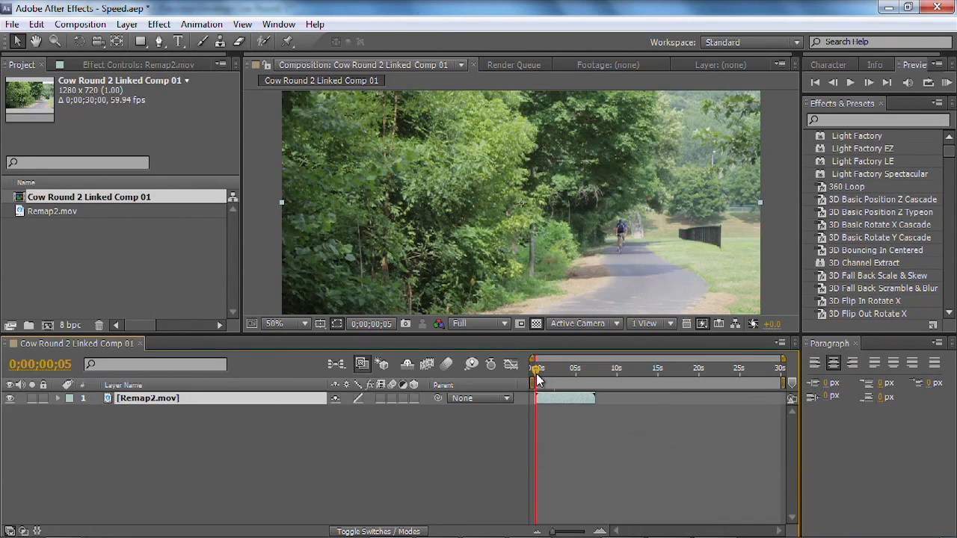
{"action": "left_click_drag", "start_coordinate": [535, 368], "coordinate": [568, 368]}
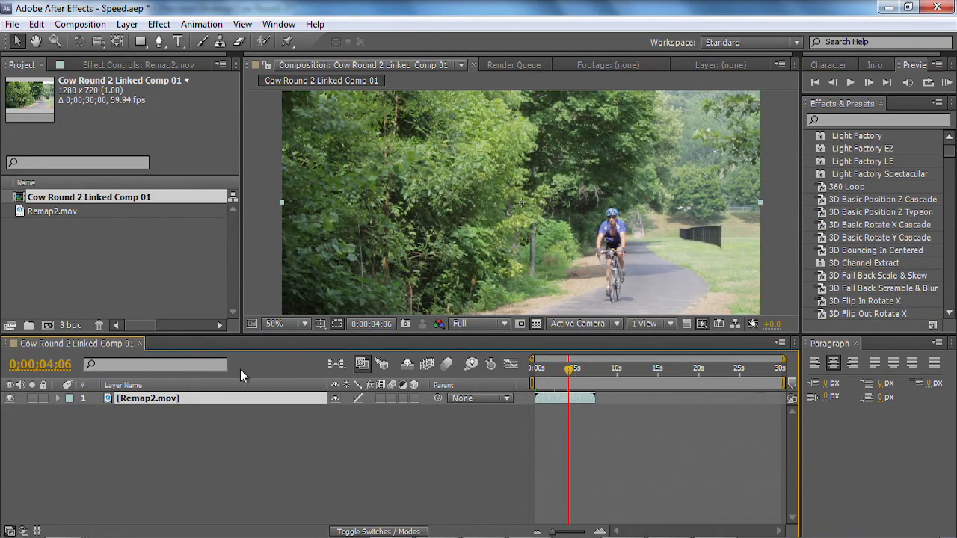
{"action": "mouse_move", "coordinate": [128, 24]}
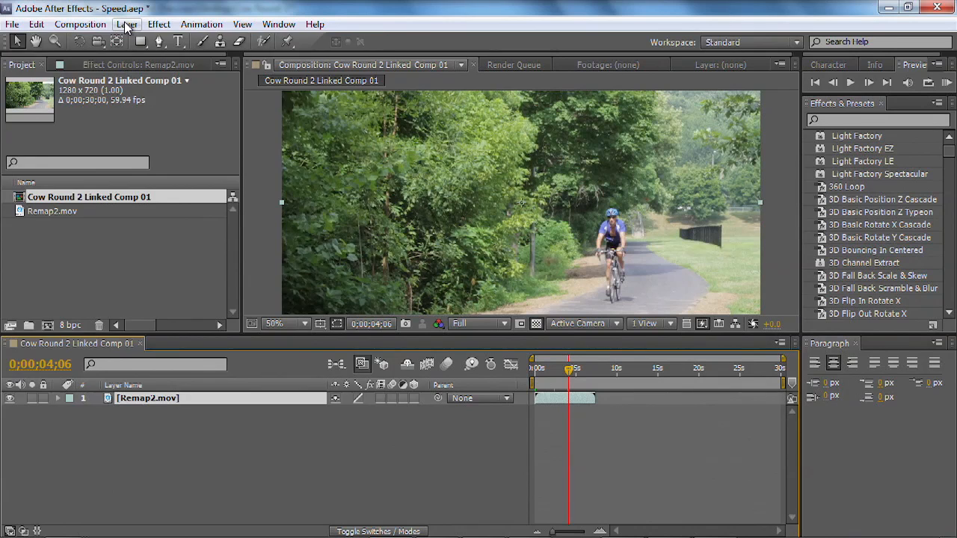
{"action": "left_click", "coordinate": [126, 24]}
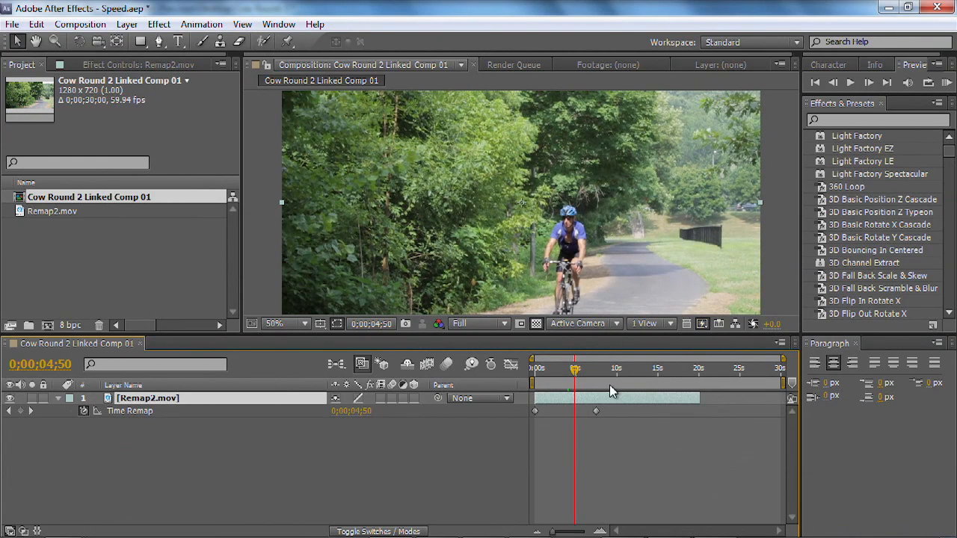
Position the time marker near the five-second mark and add a Time Remap keyframe where the pause starts.
{"action": "left_click_drag", "start_coordinate": [575, 371], "coordinate": [539, 371]}
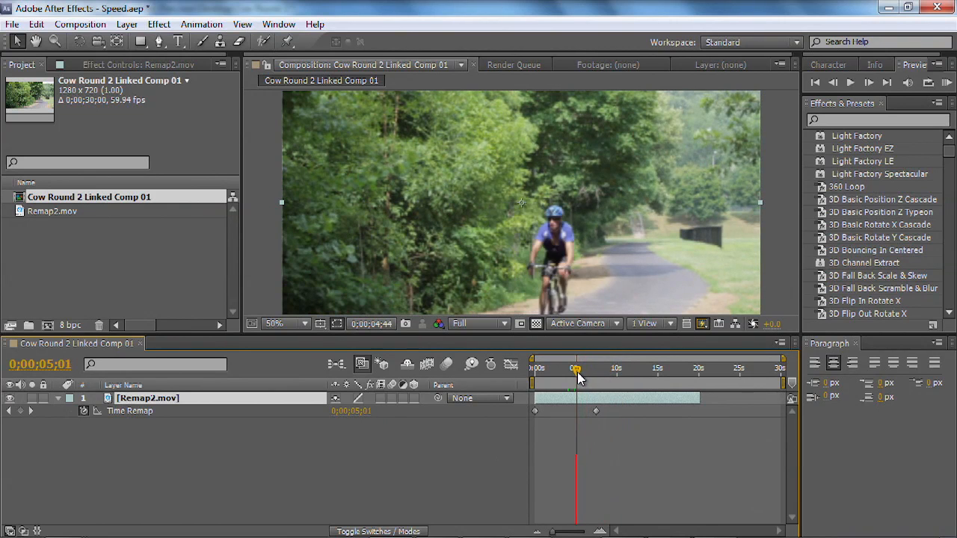
{"action": "left_click_drag", "start_coordinate": [576, 368], "coordinate": [572, 368]}
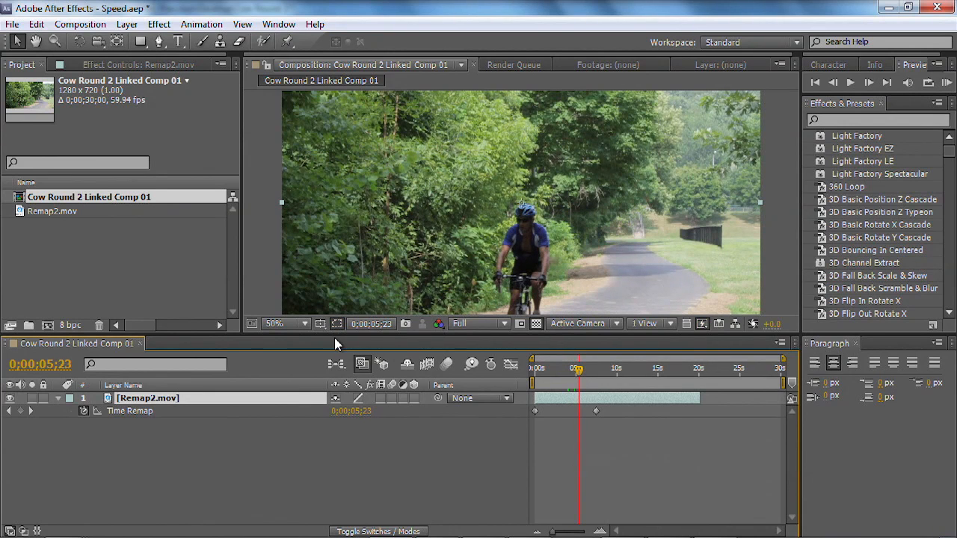
{"action": "left_click", "coordinate": [284, 323]}
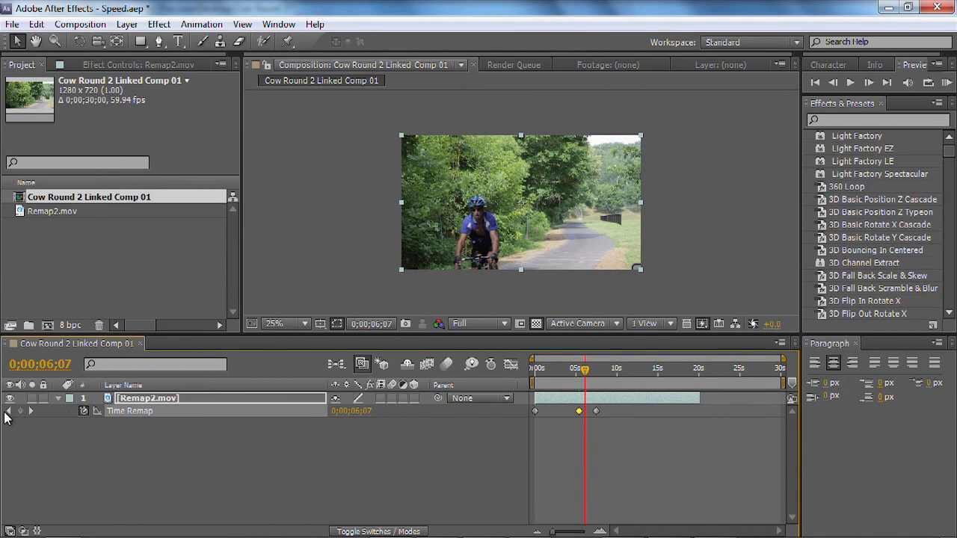
{"action": "left_click_drag", "start_coordinate": [583, 368], "coordinate": [576, 368]}
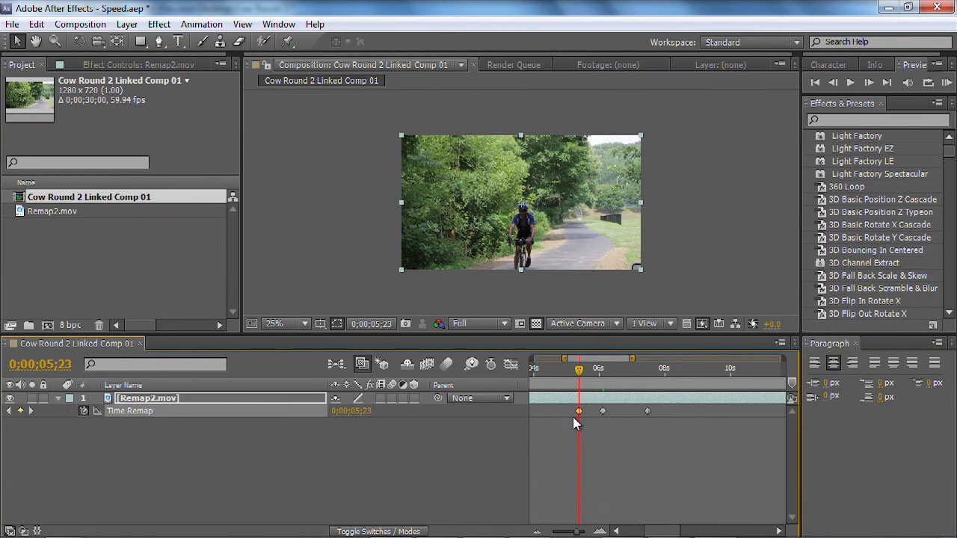
Set the second pause keyframe's Time Remap value to 0;00;05;23 so both hold the same frame.
{"action": "right_click", "coordinate": [577, 411]}
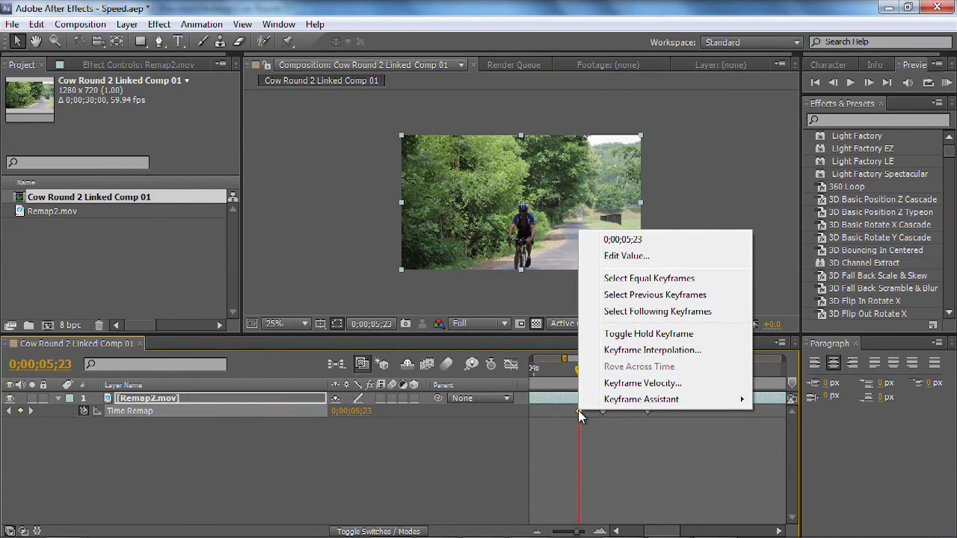
{"action": "left_click", "coordinate": [625, 256]}
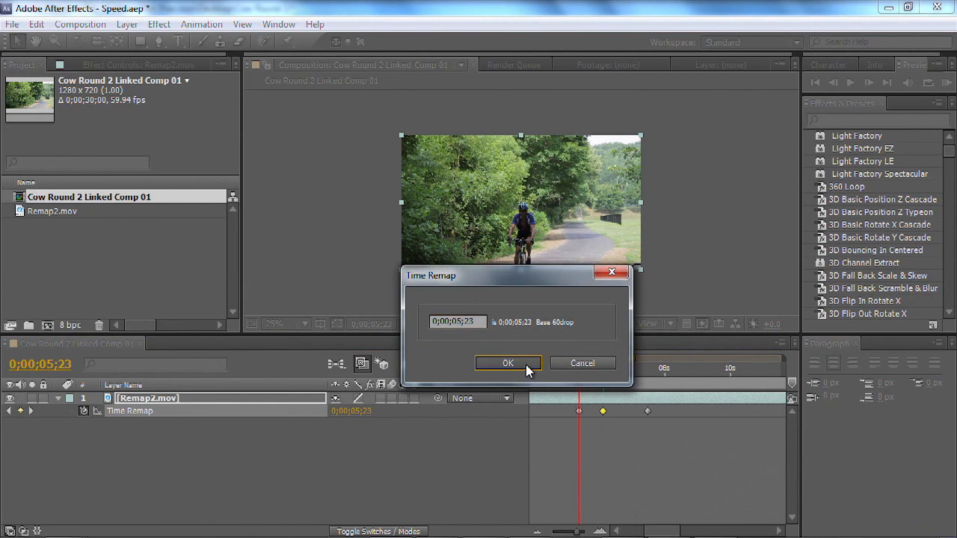
{"action": "left_click", "coordinate": [509, 364]}
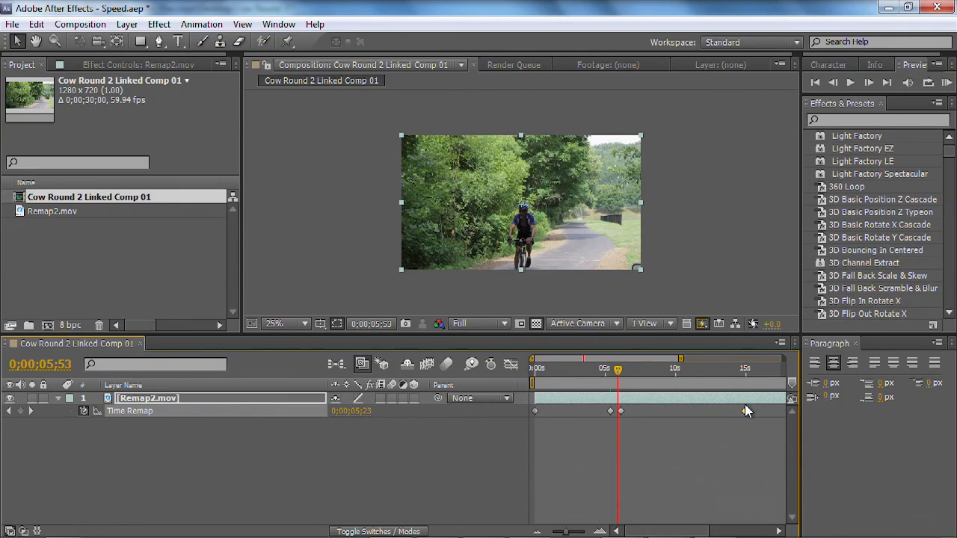
Review the pause from the start and drag the final Time Remap keyframe to an earlier time.
{"action": "left_click", "coordinate": [535, 368]}
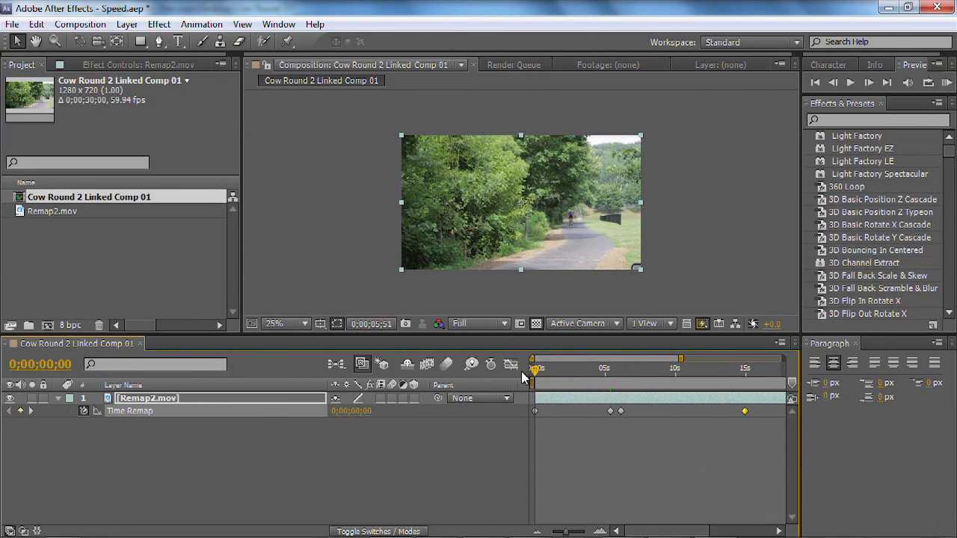
{"action": "left_click", "coordinate": [544, 368]}
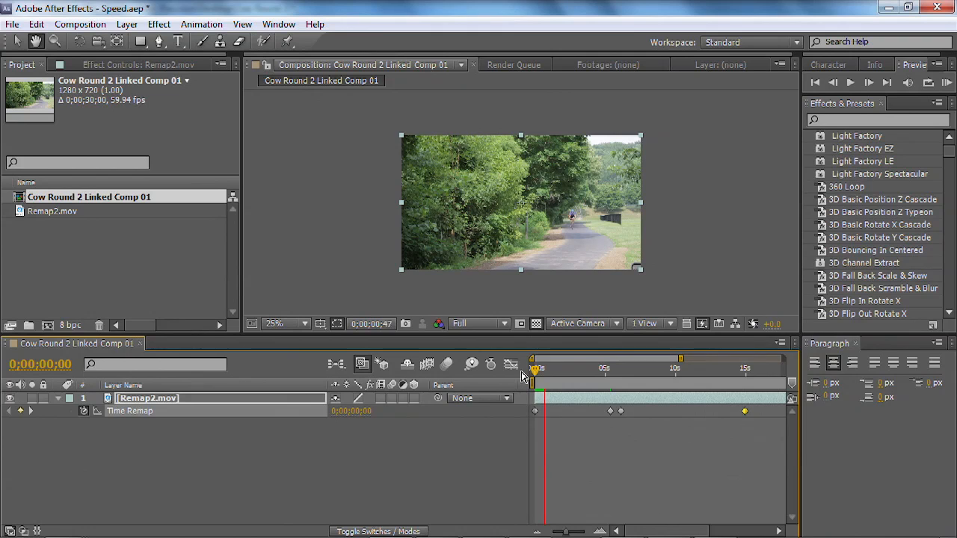
{"action": "left_click_drag", "start_coordinate": [531, 368], "coordinate": [561, 368]}
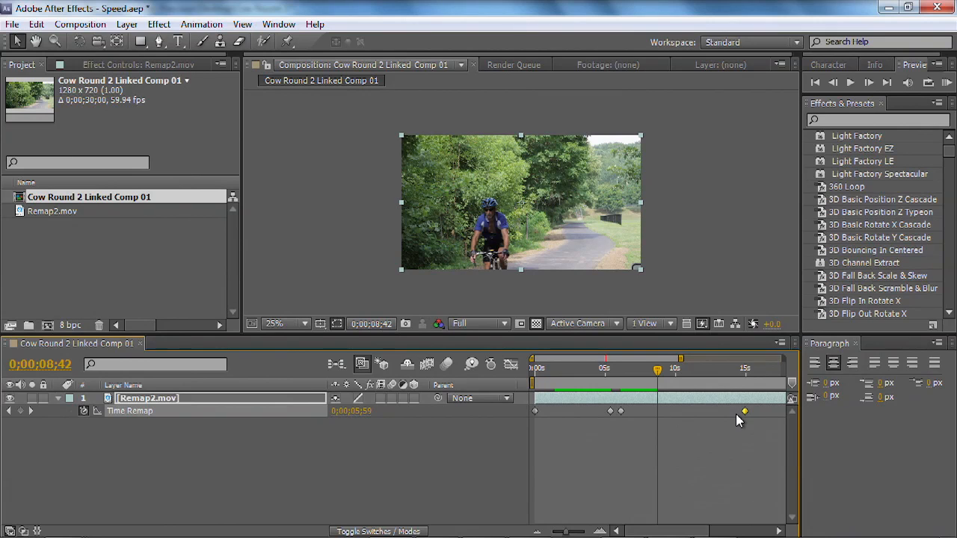
{"action": "left_click_drag", "start_coordinate": [745, 410], "coordinate": [611, 412]}
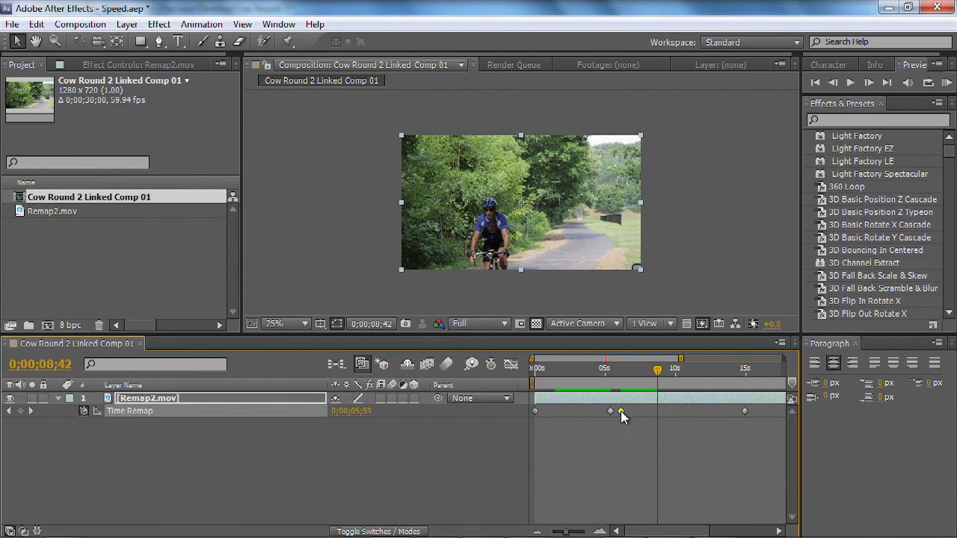
Apply Keyframe Assistant > Easy Ease to both pause keyframes and the final keyframe.
{"action": "right_click", "coordinate": [610, 411]}
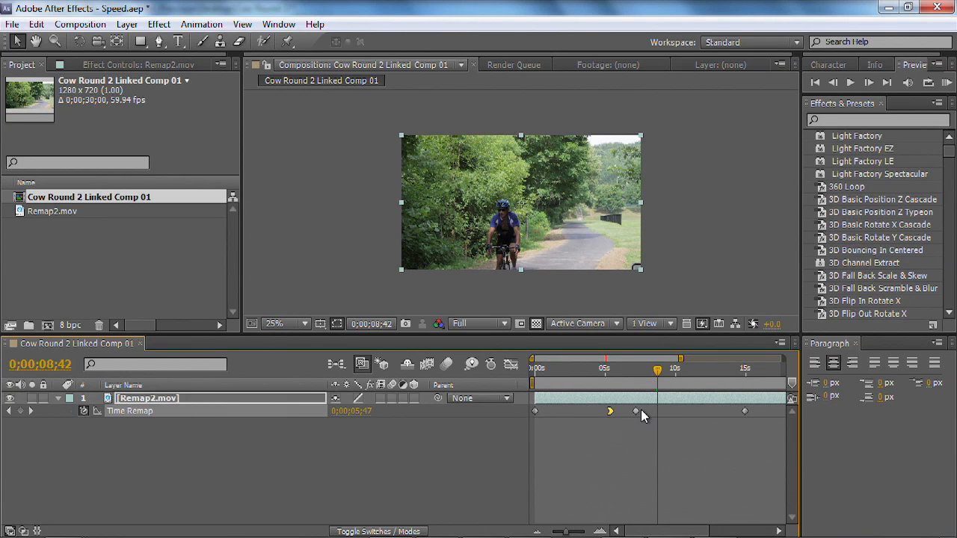
{"action": "right_click", "coordinate": [636, 412]}
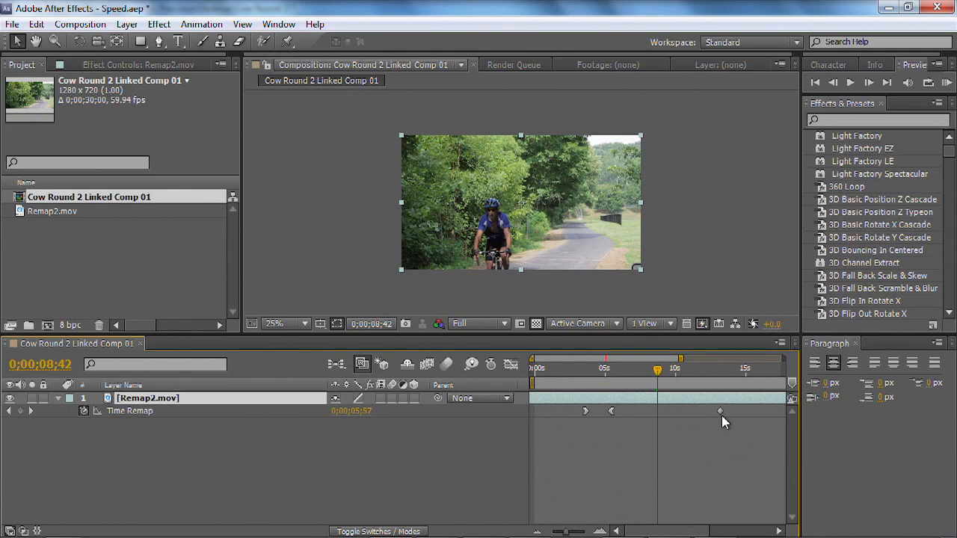
{"action": "right_click", "coordinate": [721, 410]}
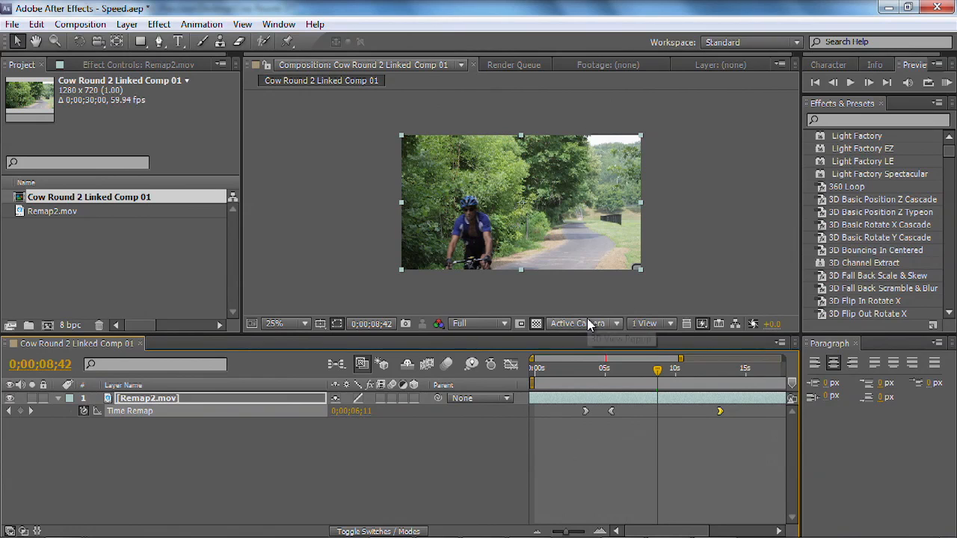
{"action": "left_click", "coordinate": [945, 82]}
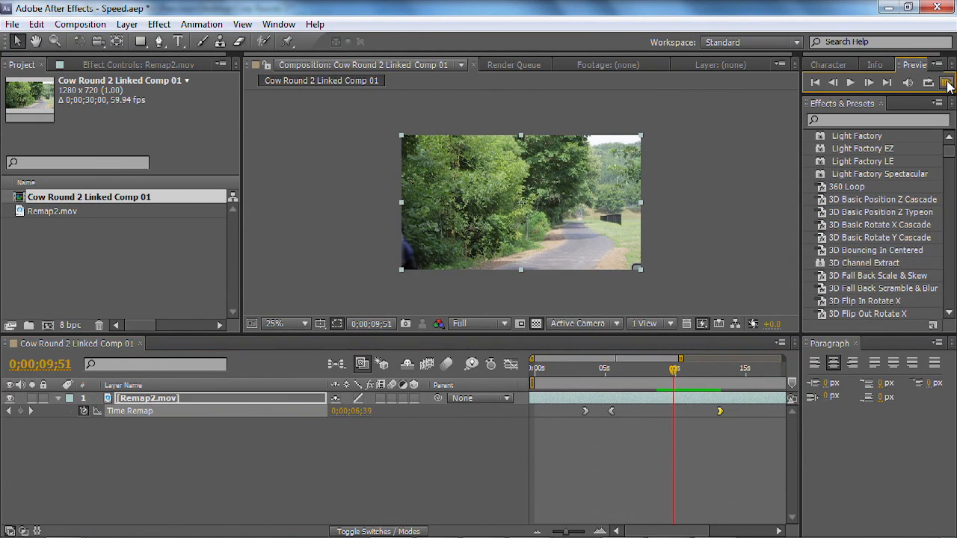
Run a RAM Preview of the retimed comp and expand the RAM Preview Options.
{"action": "left_click", "coordinate": [947, 82]}
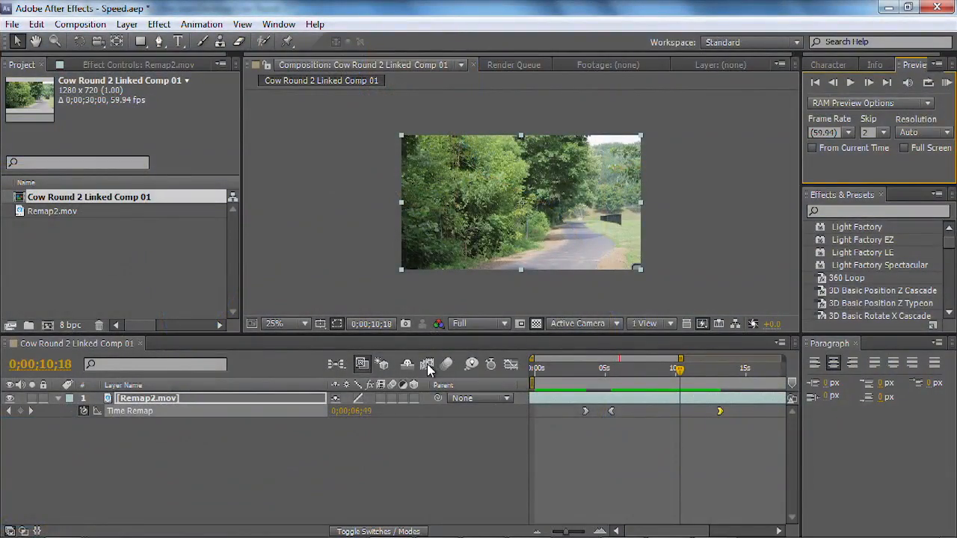
Enable frame blending for the comp, zoom the viewer to 50% and set preview Skip to 0.
{"action": "left_click", "coordinate": [426, 365]}
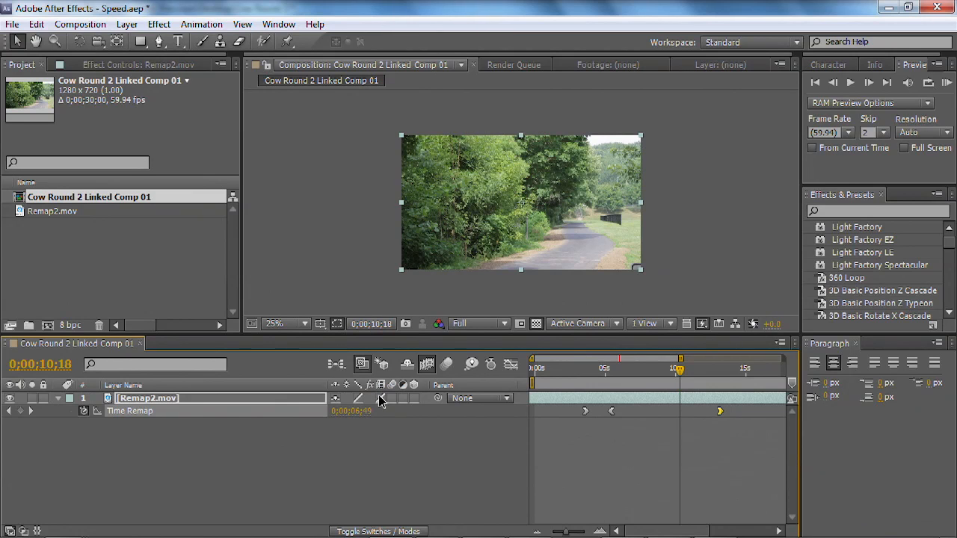
{"action": "mouse_move", "coordinate": [299, 342]}
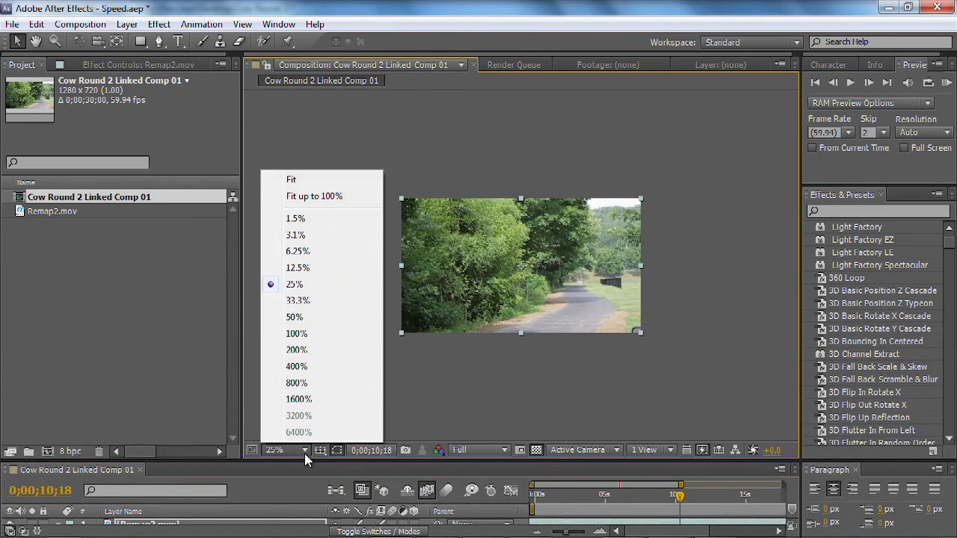
{"action": "left_click", "coordinate": [293, 317]}
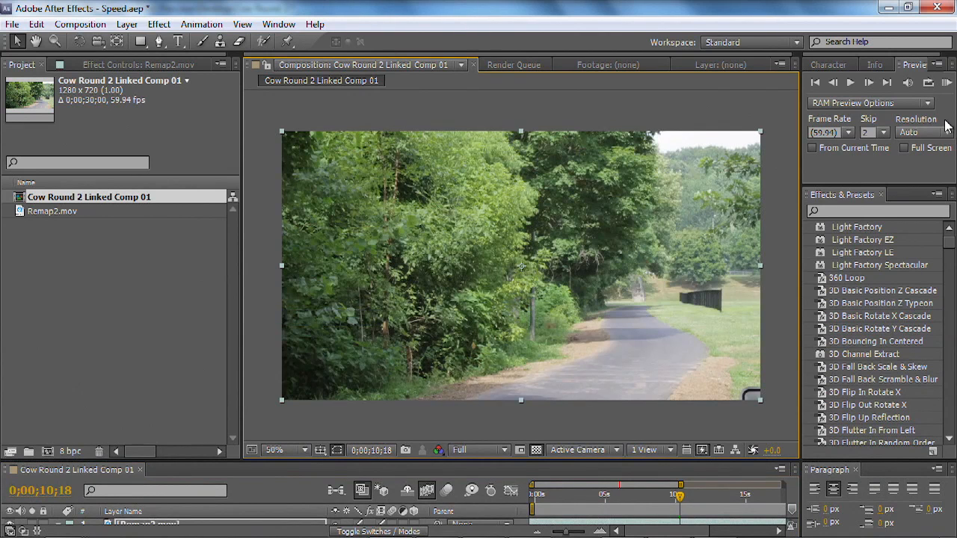
{"action": "left_click", "coordinate": [883, 131]}
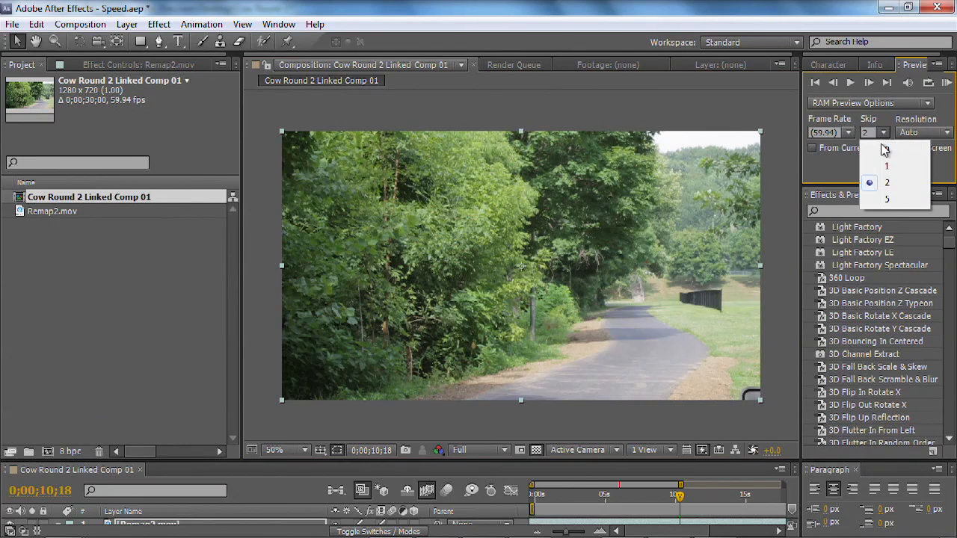
{"action": "left_click", "coordinate": [887, 150]}
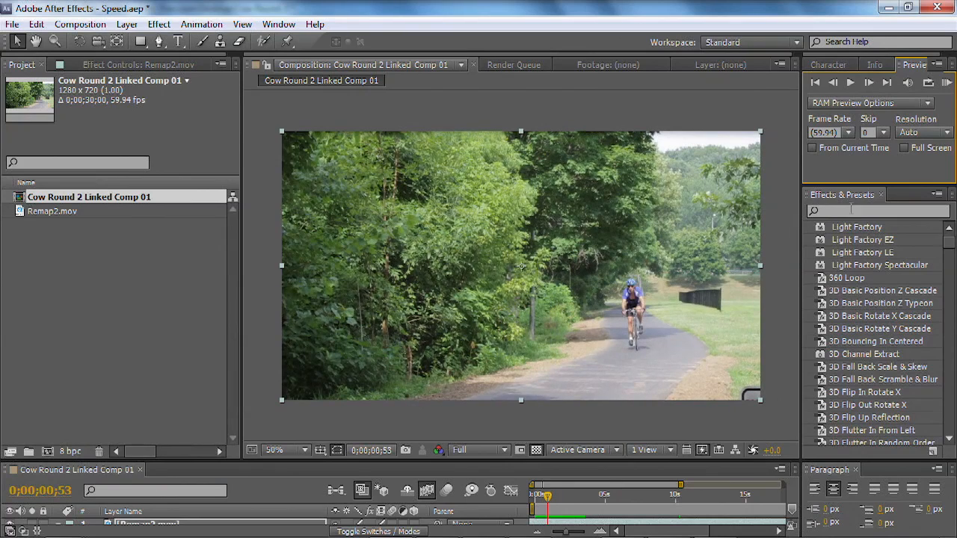
Run a RAM Preview of the slowed bicycle footage, then stop playback.
{"action": "left_click", "coordinate": [946, 82]}
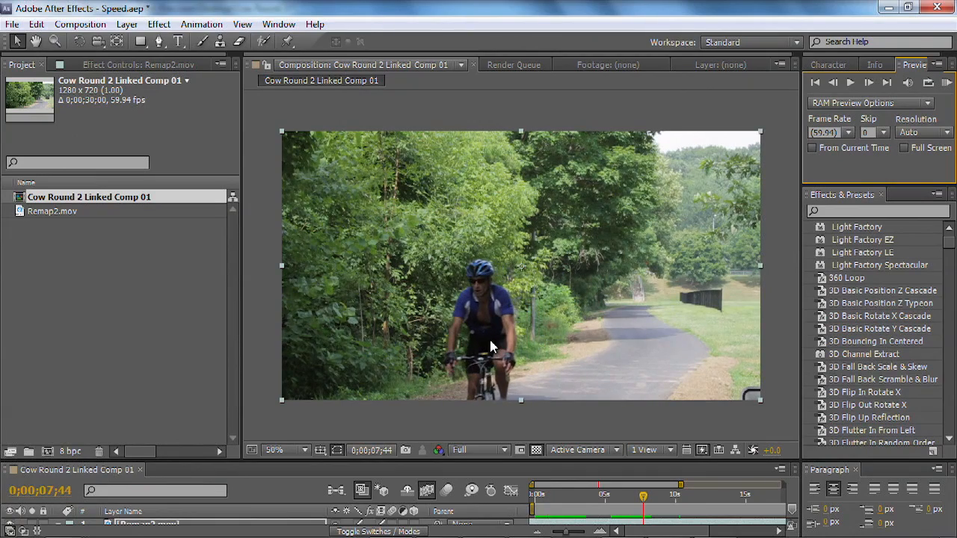
{"action": "left_click", "coordinate": [936, 7]}
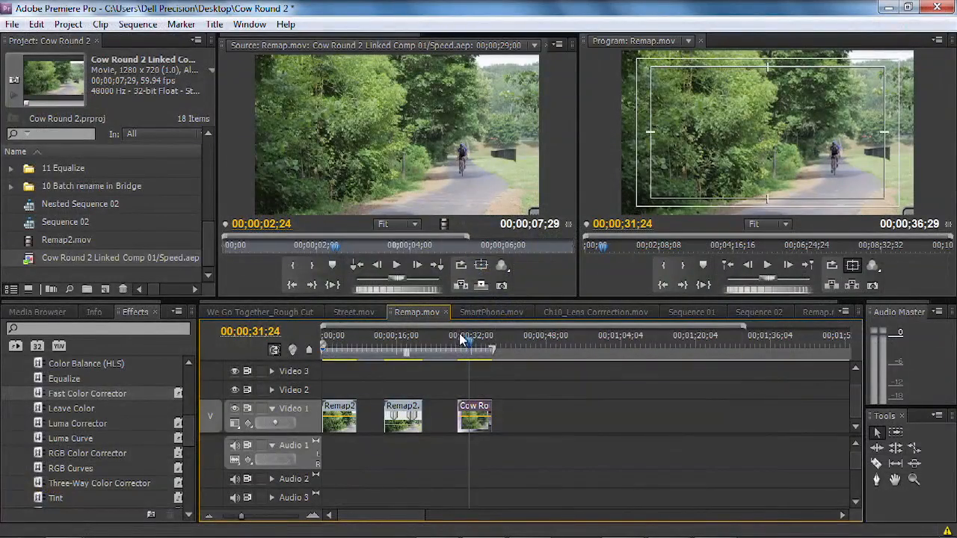
Scrub through the linked Cow Round 2 comp clip and select it to confirm its 00;00;30;00 duration.
{"action": "left_click", "coordinate": [466, 347]}
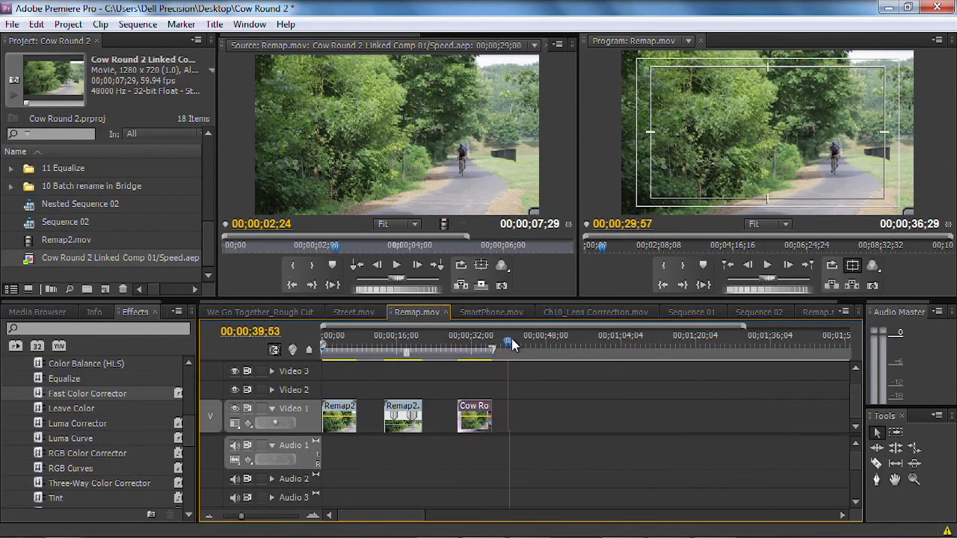
{"action": "left_click_drag", "start_coordinate": [521, 416], "coordinate": [494, 416]}
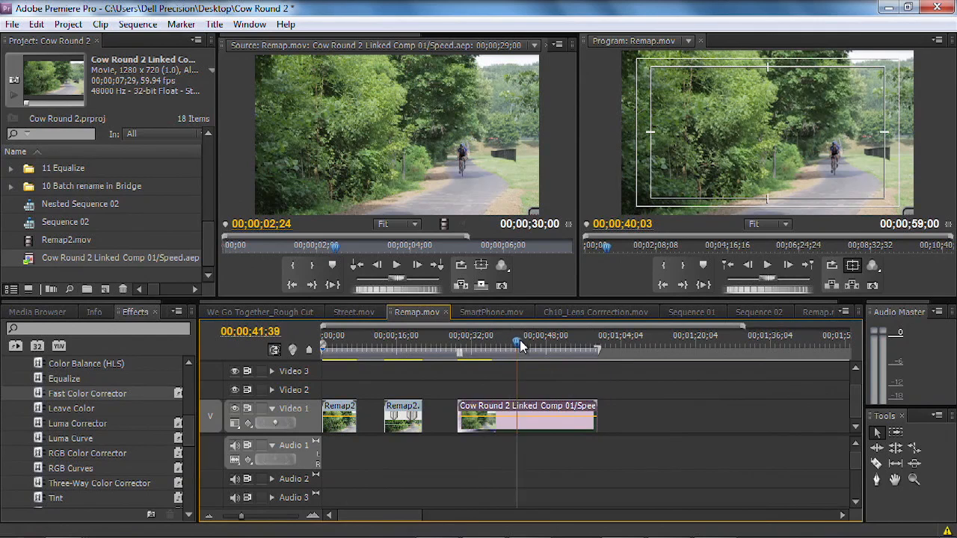
{"action": "left_click", "coordinate": [531, 347]}
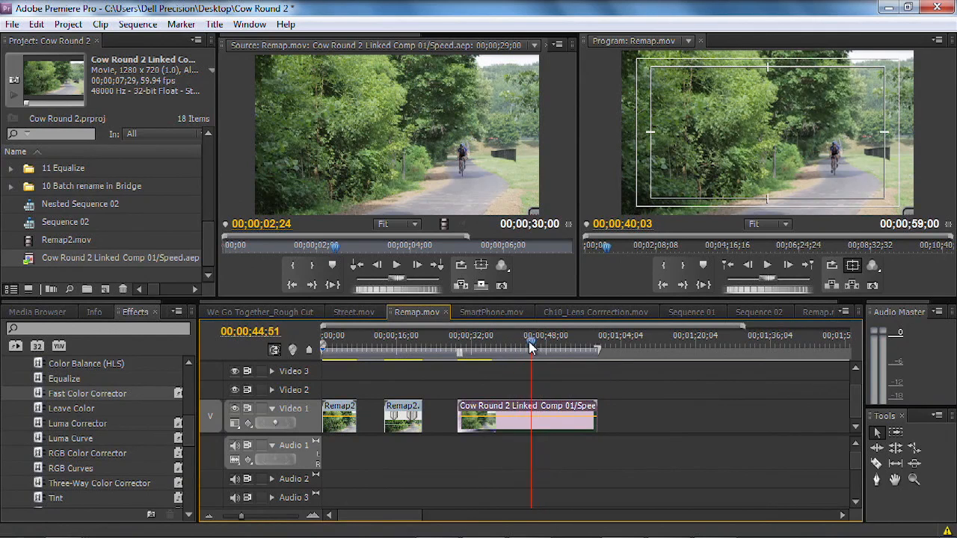
{"action": "left_click", "coordinate": [479, 350]}
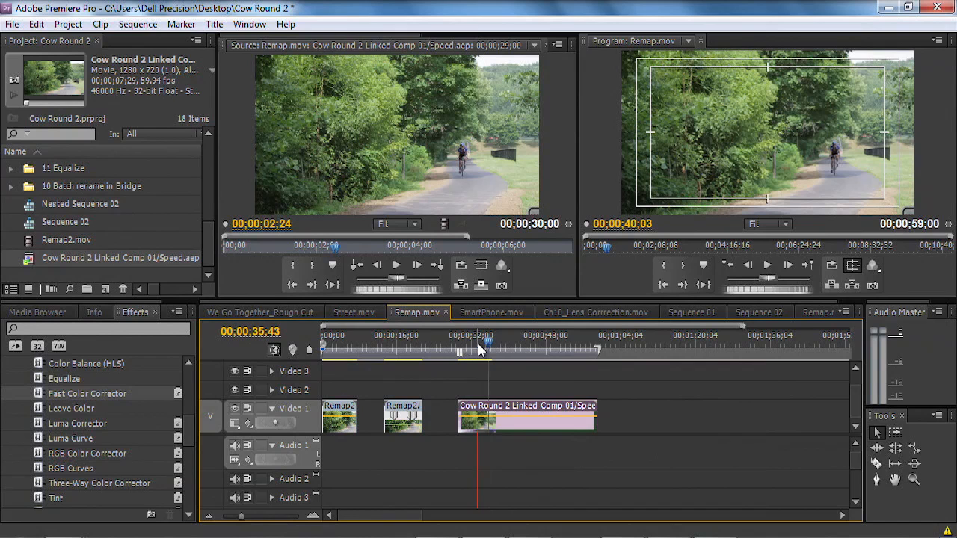
{"action": "left_click", "coordinate": [476, 344]}
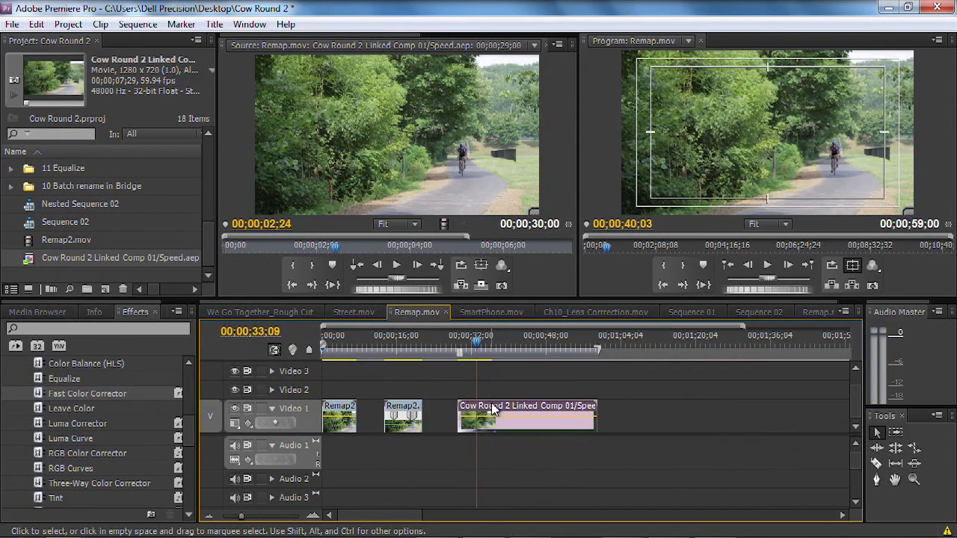
{"action": "mouse_move", "coordinate": [492, 410]}
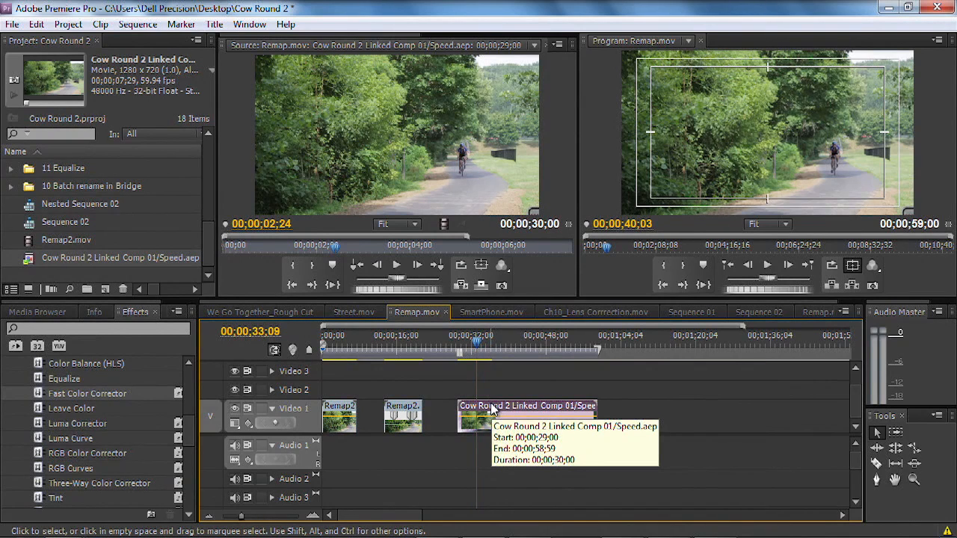